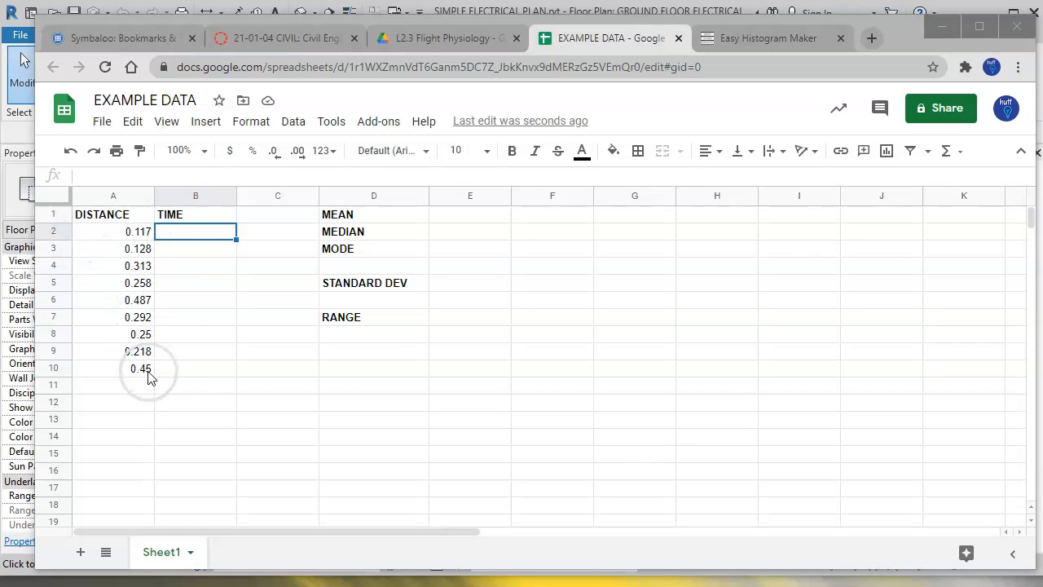
mouse_move(209, 287)
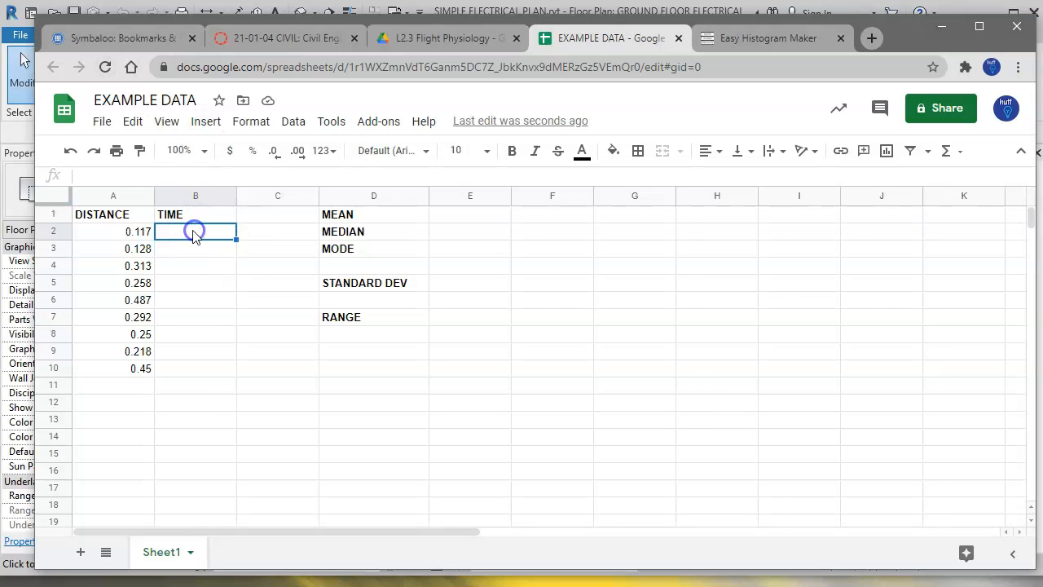
- Enter =sqrt((2*A2)/9.81) in B2 as the first TIME value
text(=)
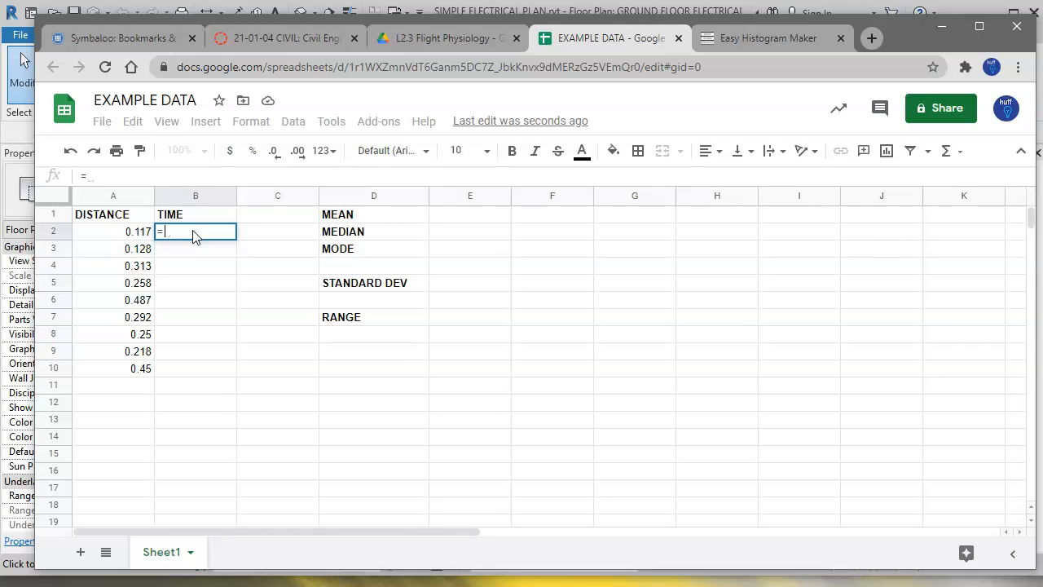
text(sq)
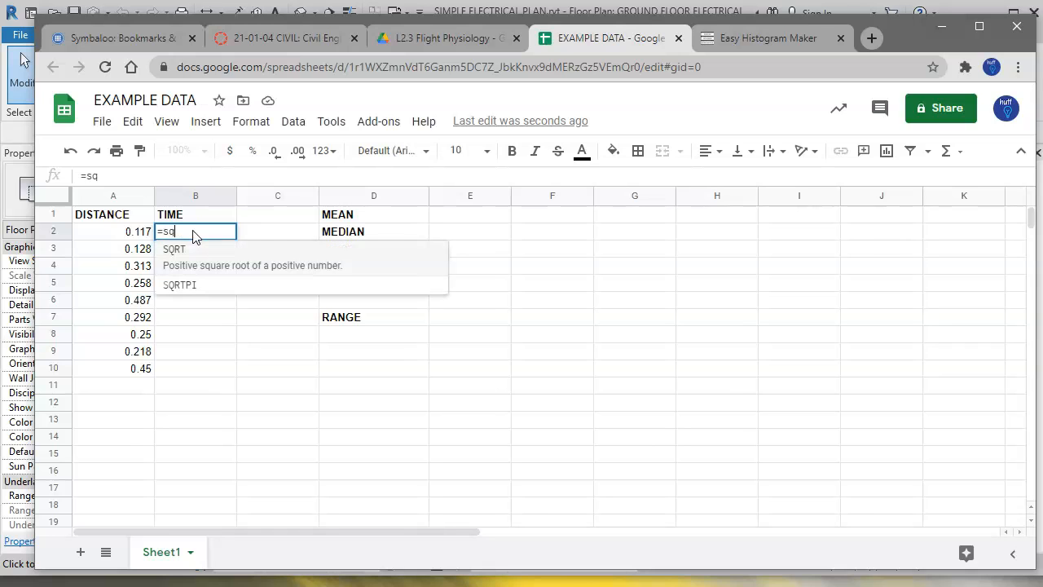
text(rt()
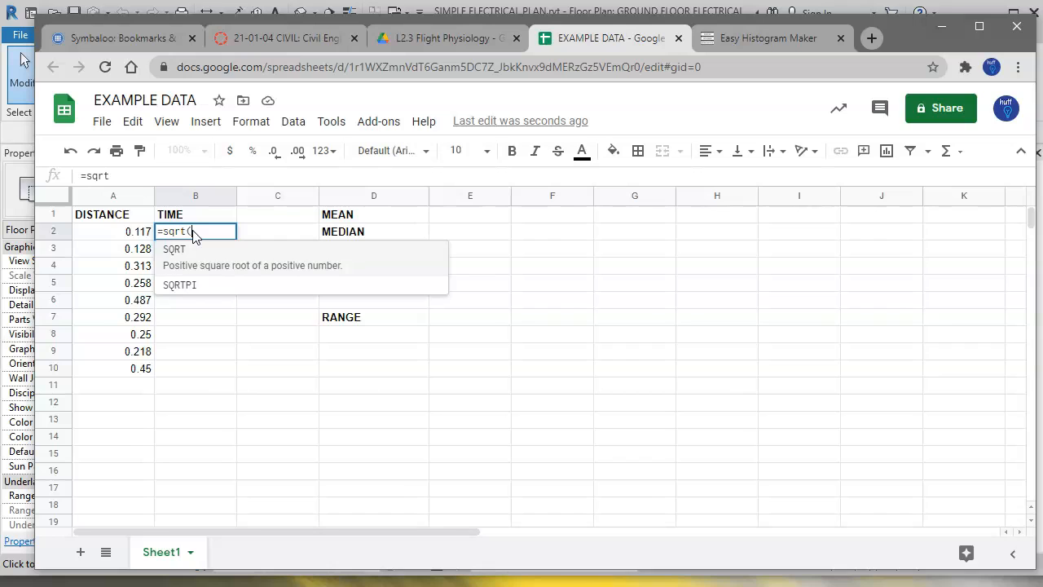
text(()
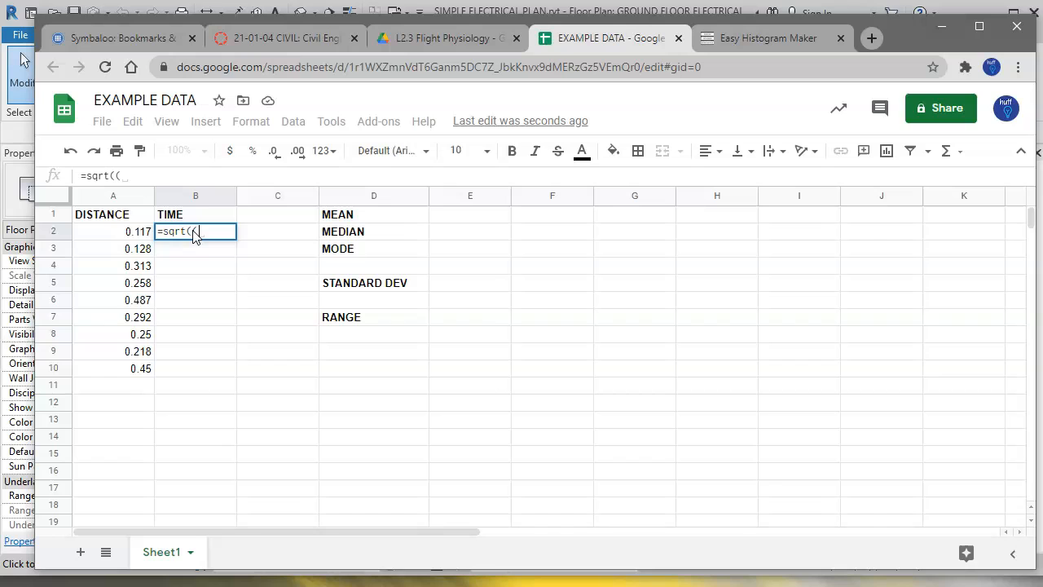
text(2)
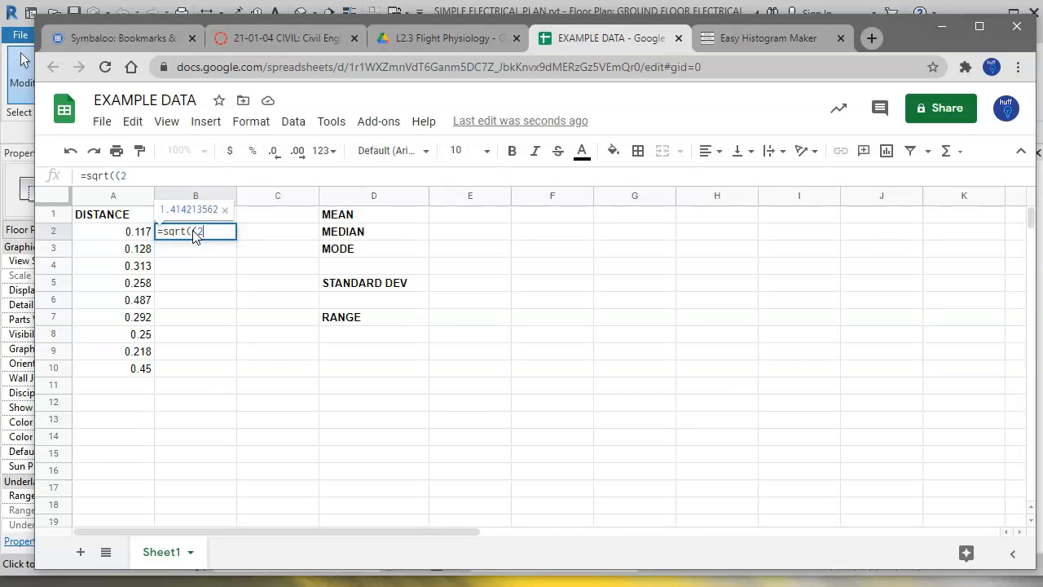
click(112, 231)
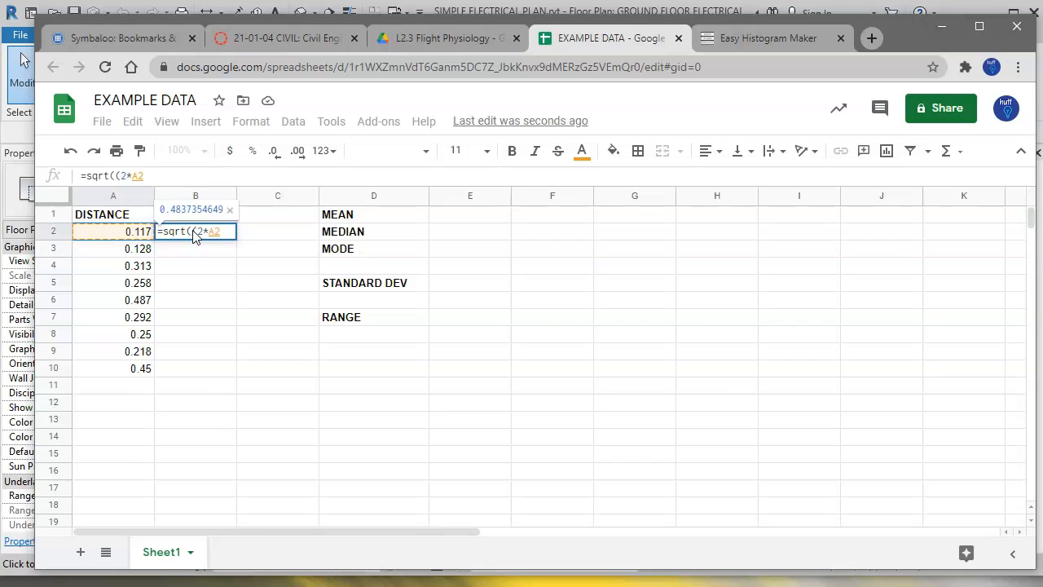
text())
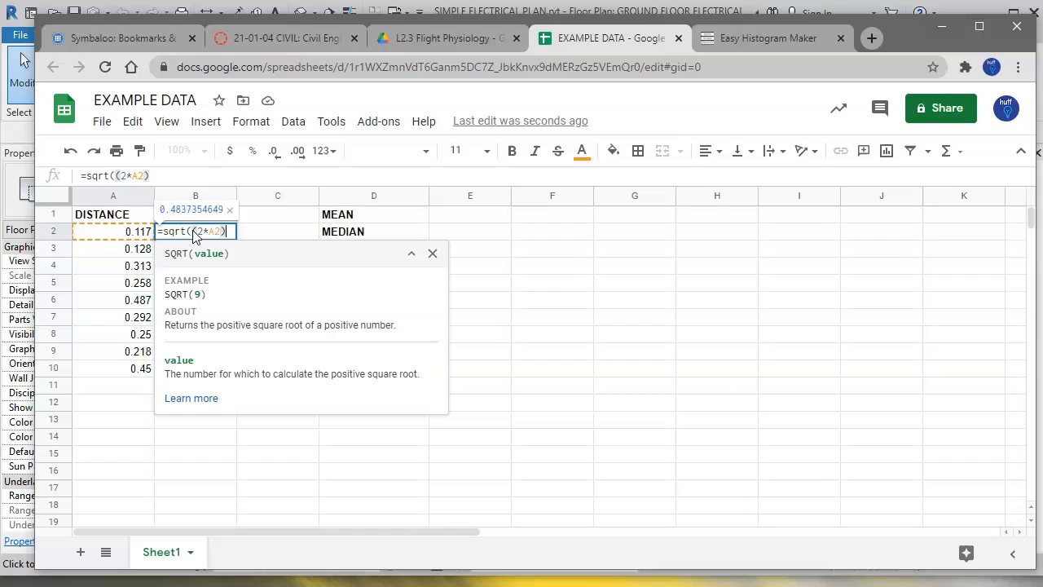
text(/9)
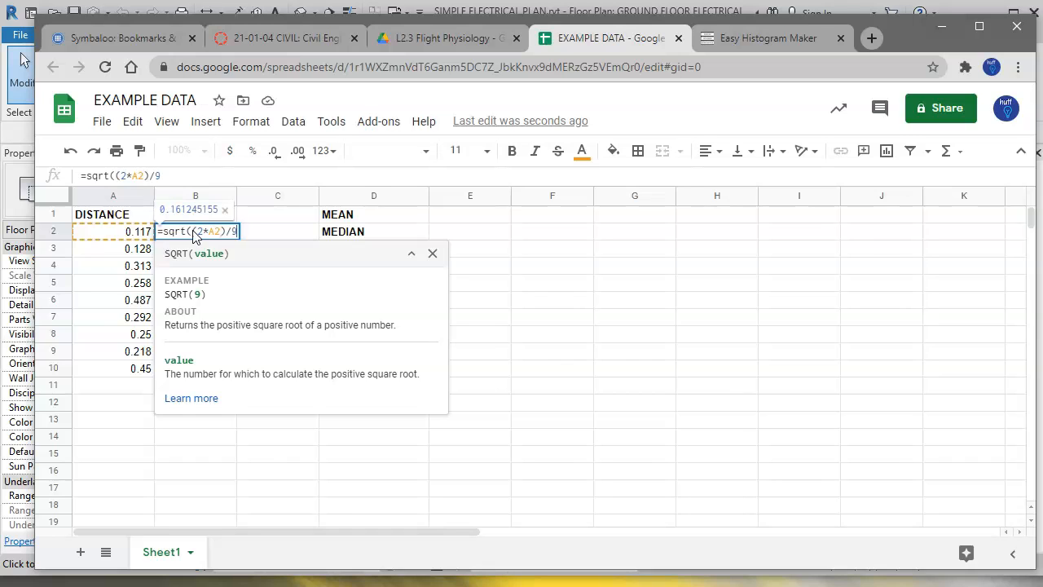
text(.81)
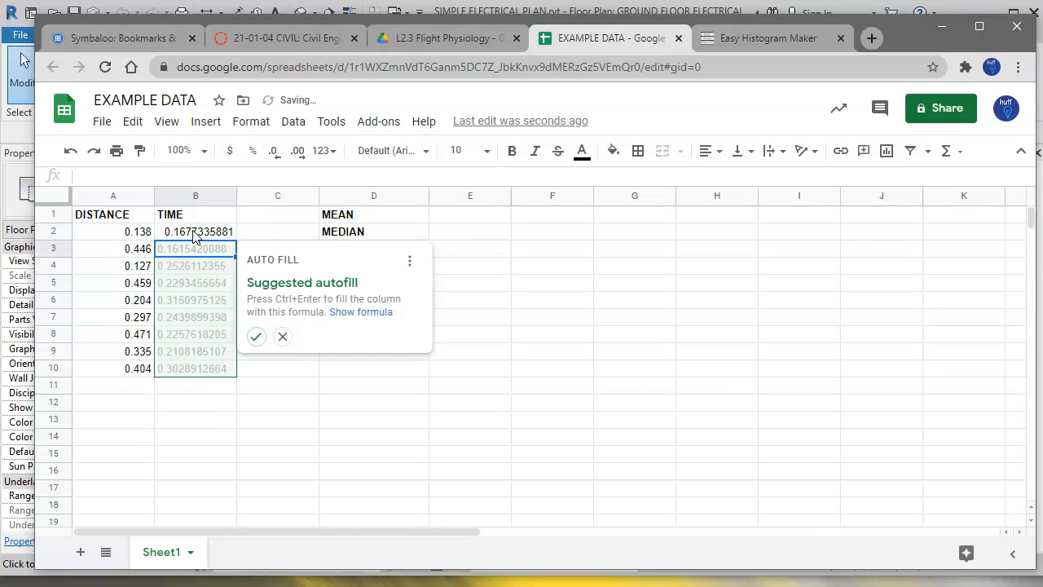
- Fill the TIME formula down B2:B10 and show the results to three decimal places
click(283, 336)
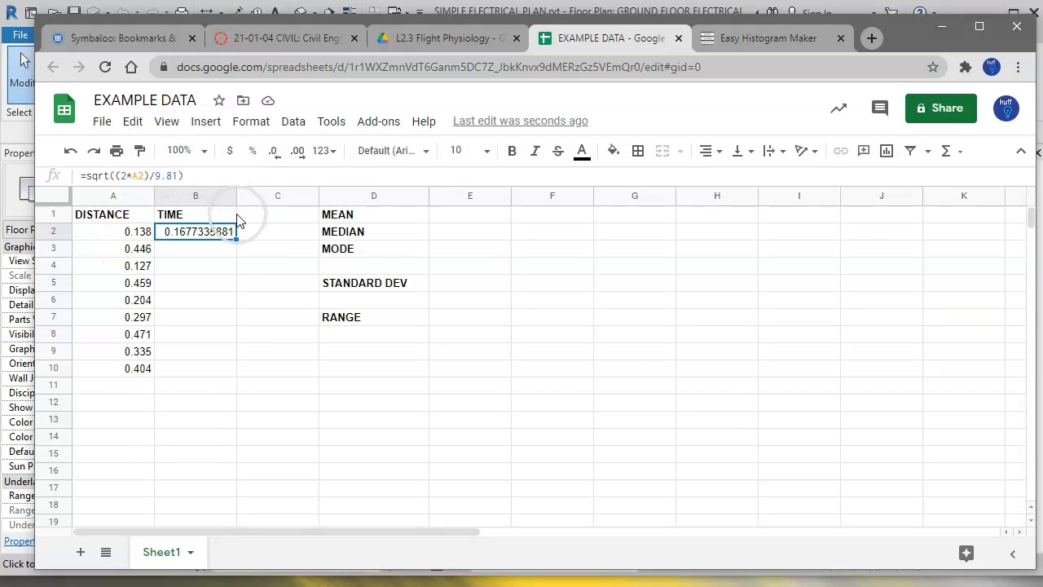
click(196, 248)
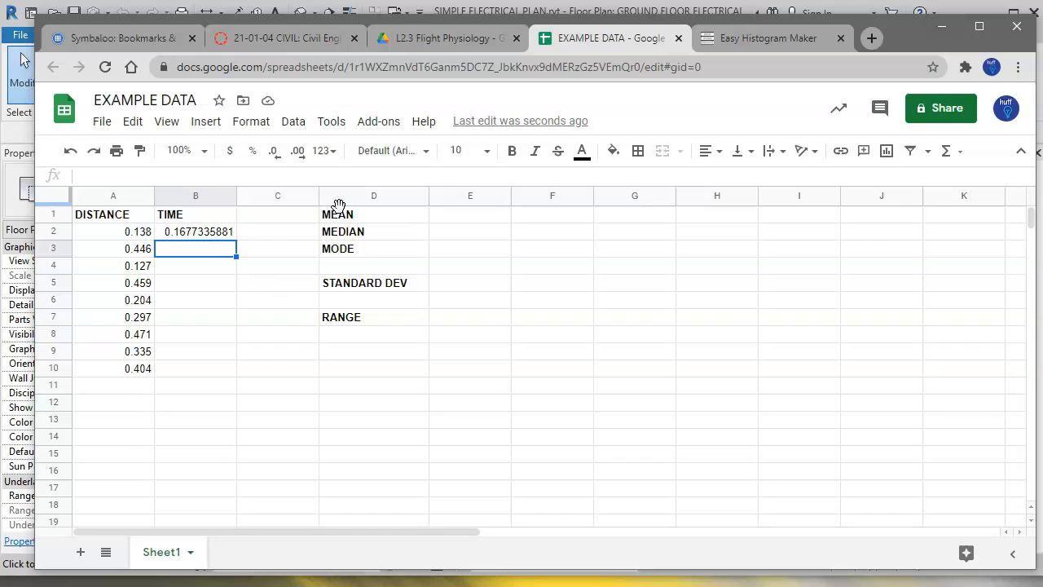
click(196, 231)
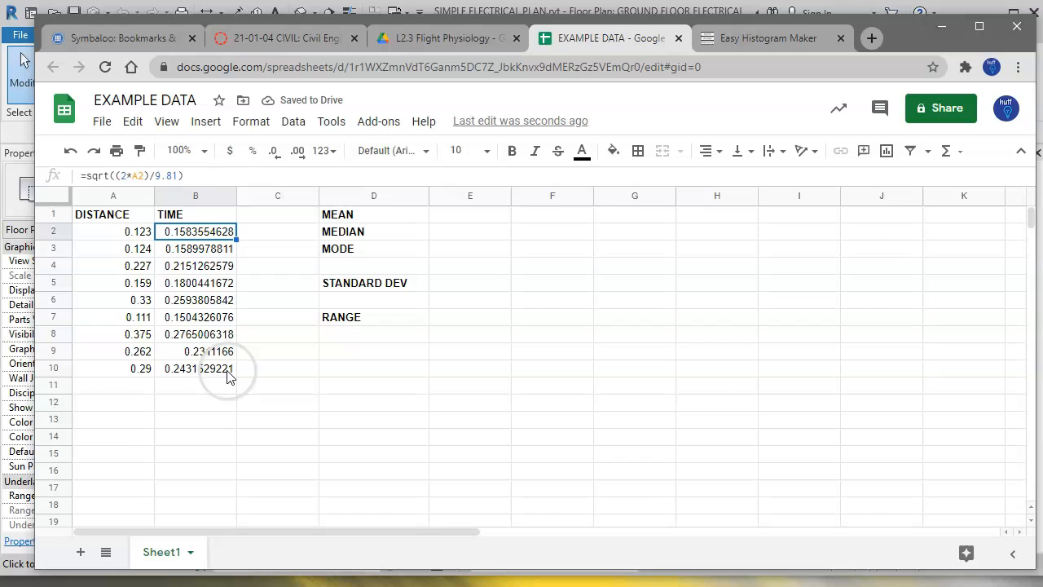
click(196, 248)
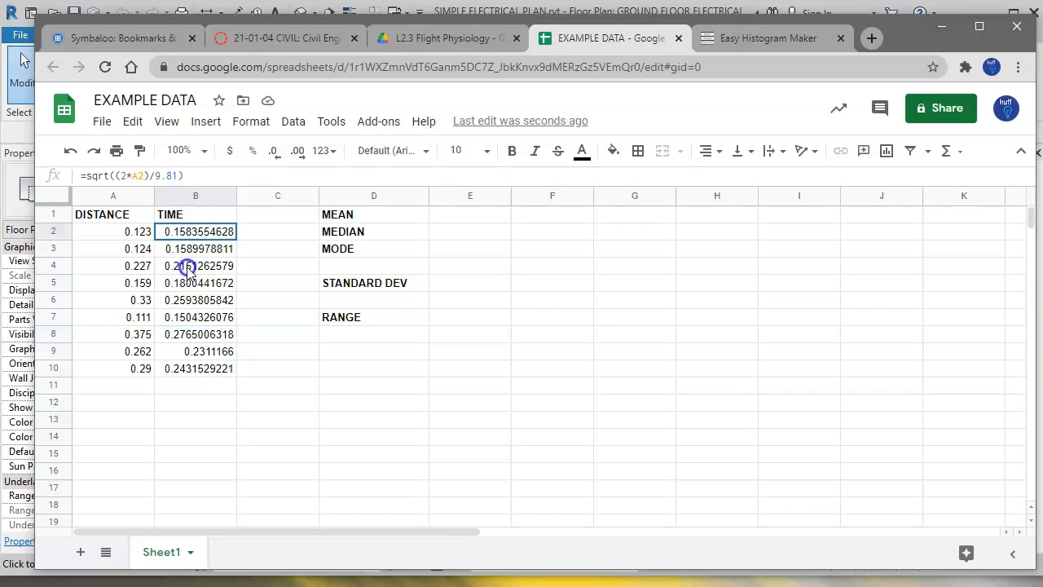
drag(196, 232, 196, 368)
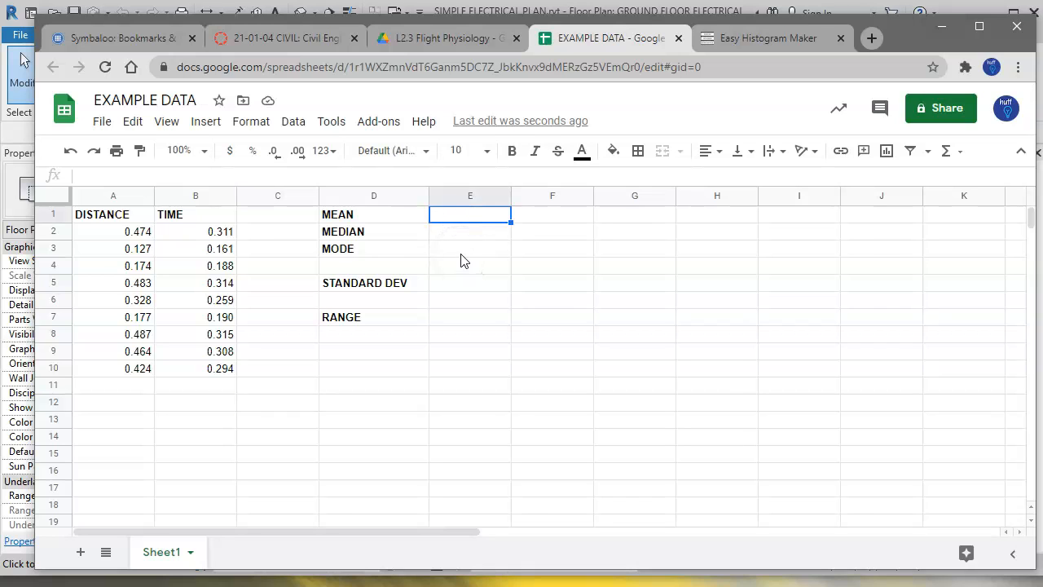
- Enter =average(B2:B10) in E1, giving a MEAN of 0.233
text(=)
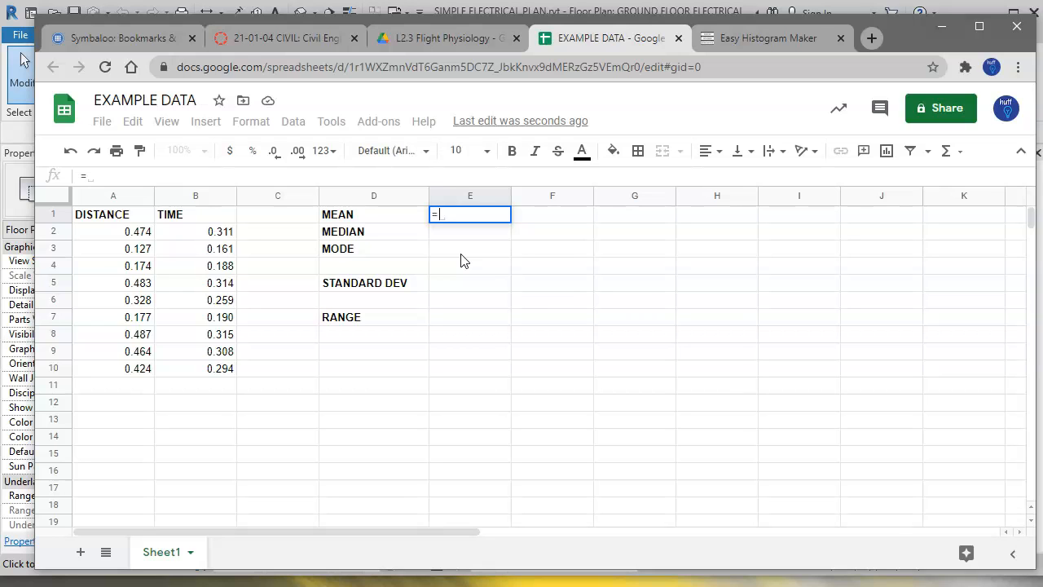
text(average)
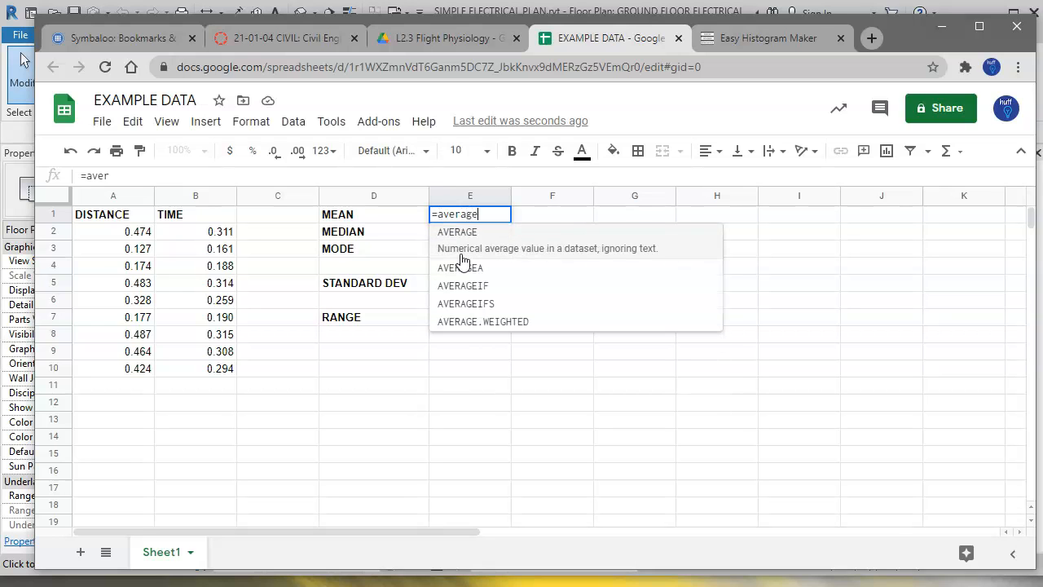
text(()
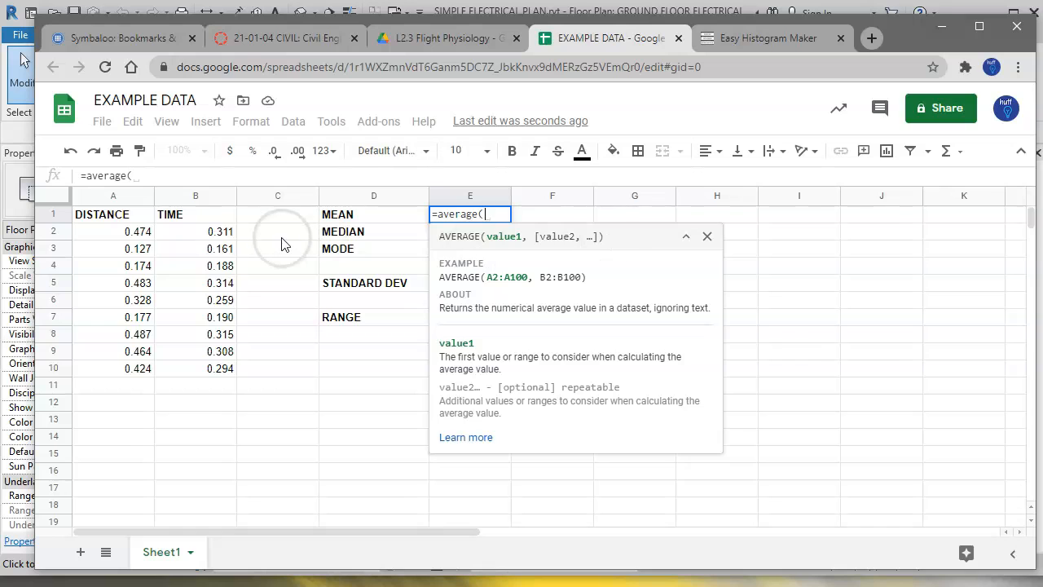
drag(196, 232, 195, 335)
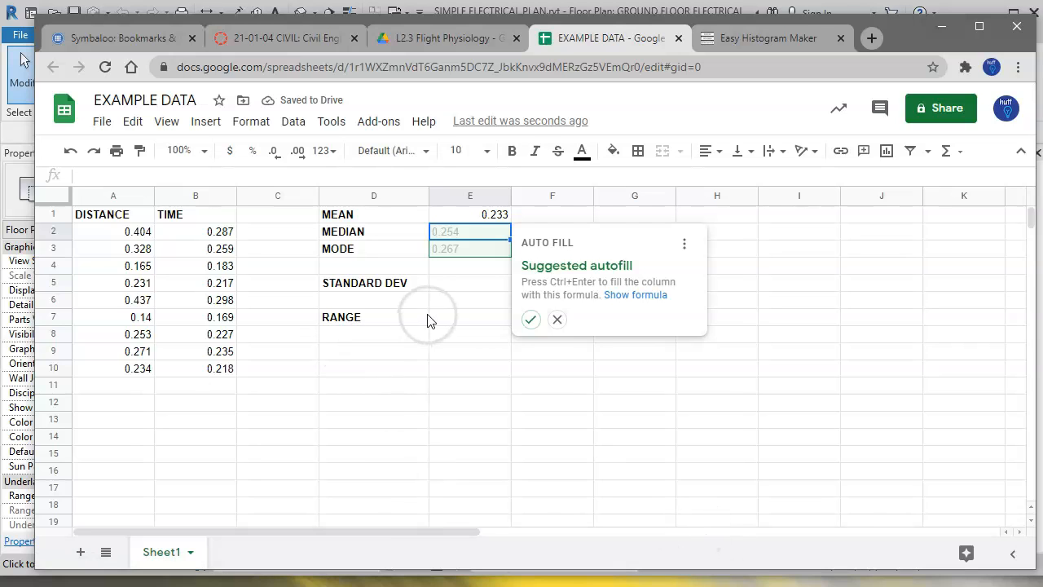
click(557, 317)
text(=)
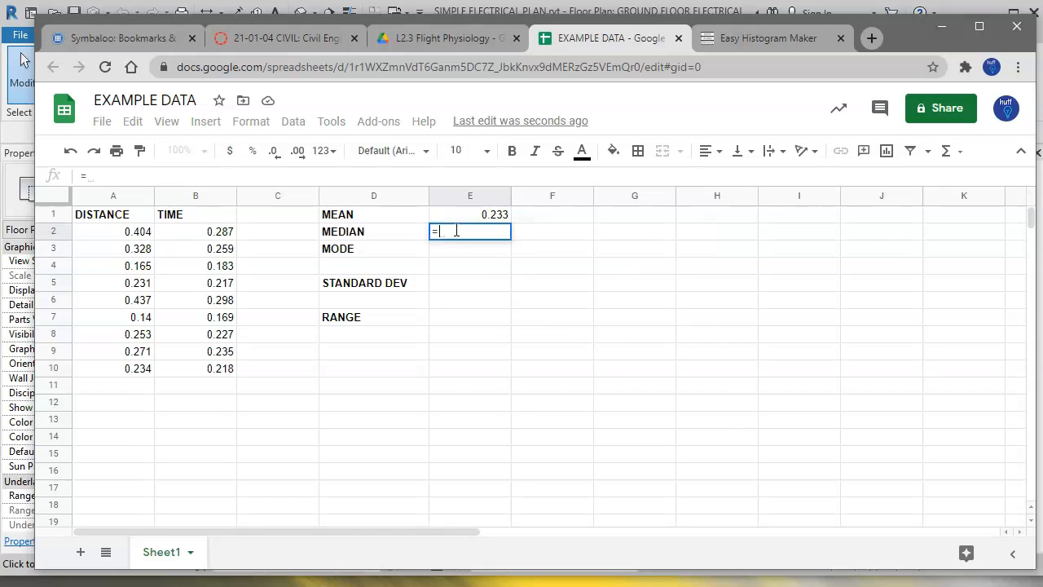
- Enter =median(B2:B10) in E2, giving a MEDIAN of 0.254
text(median()
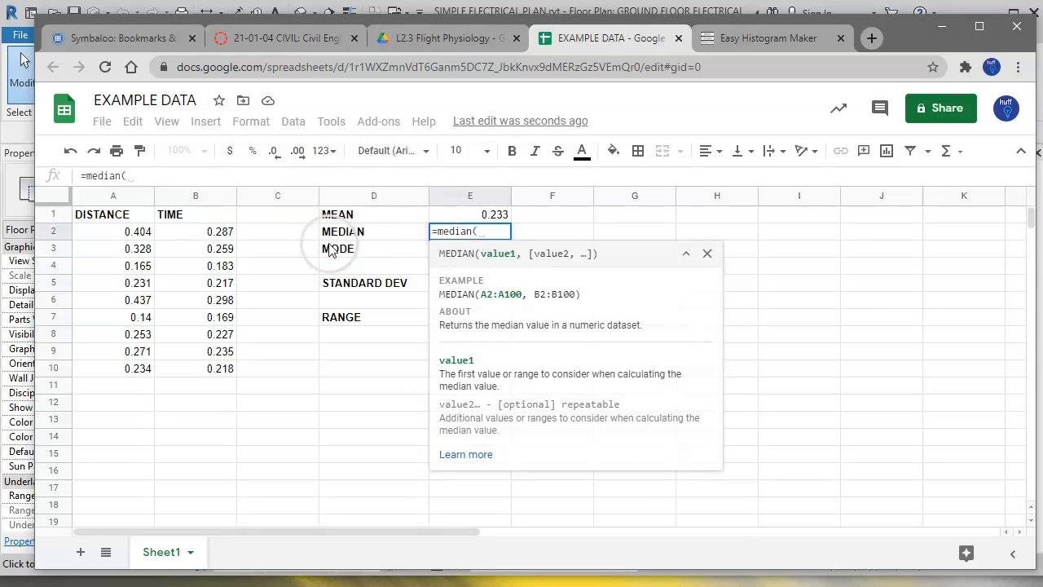
drag(195, 232, 220, 369)
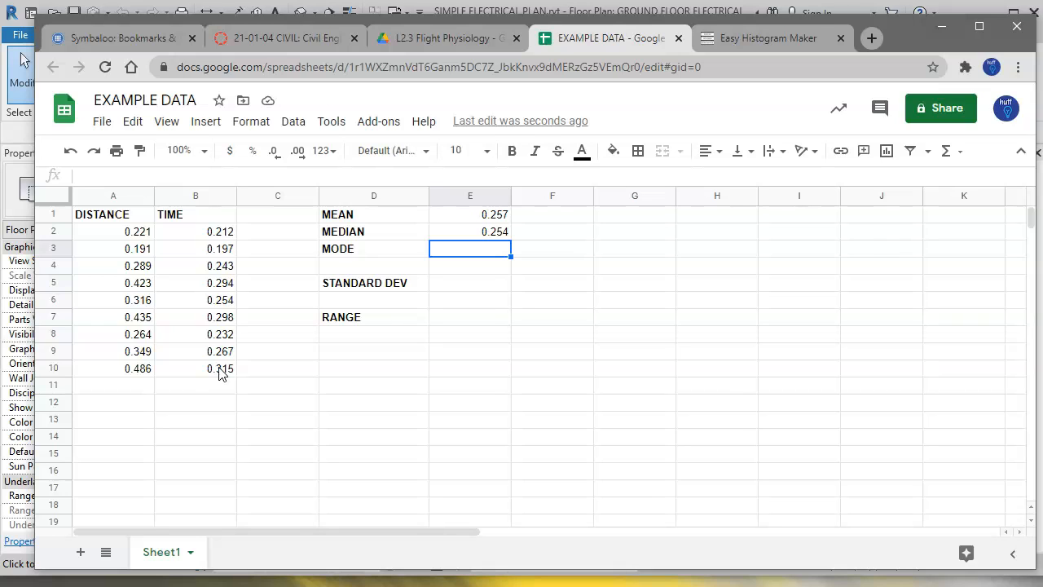
text(=)
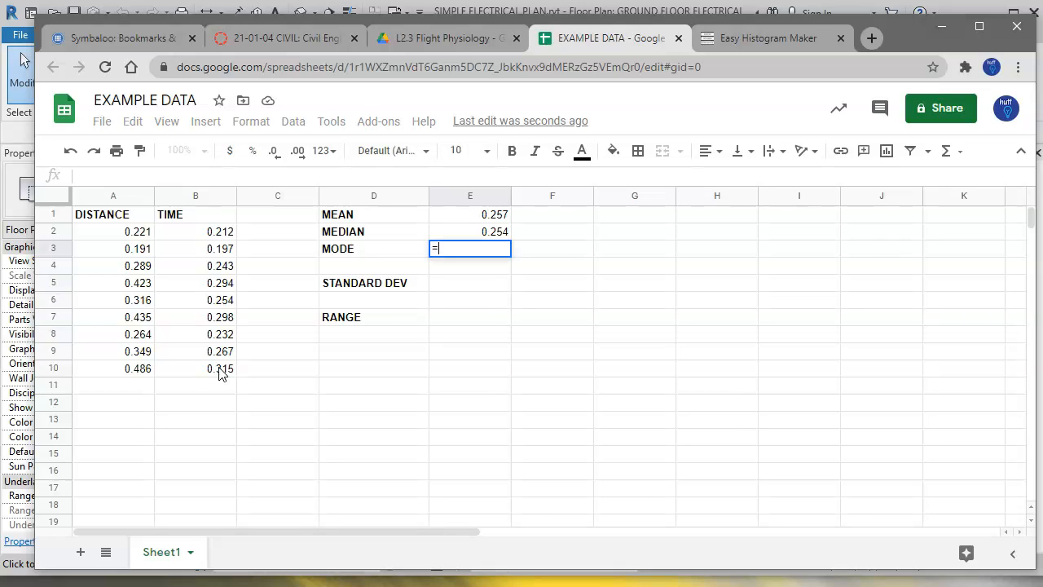
- Enter =mode(B2:B10) in E3, which returns #N/A
text(mode()
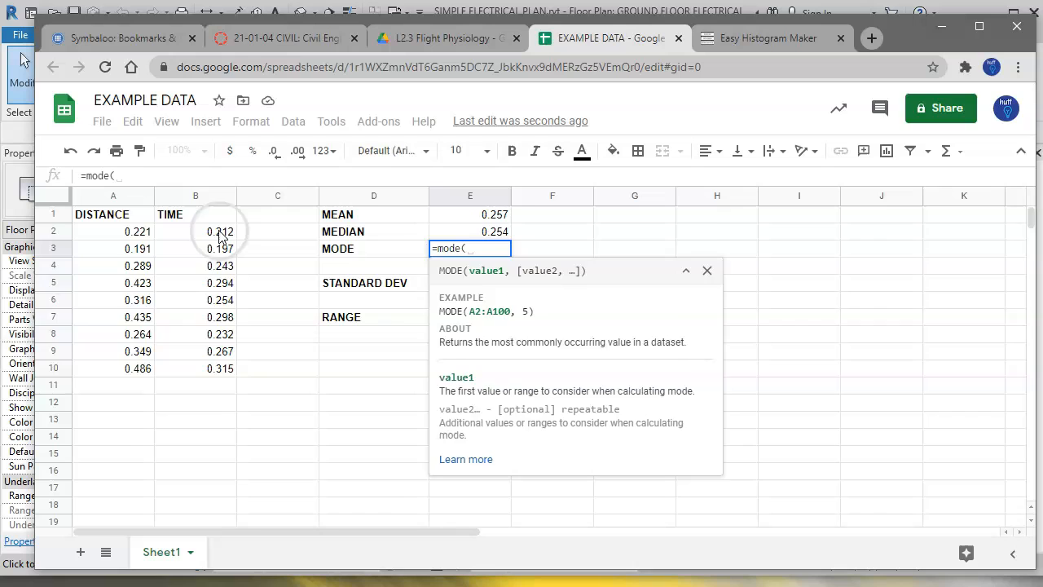
drag(220, 232, 220, 369)
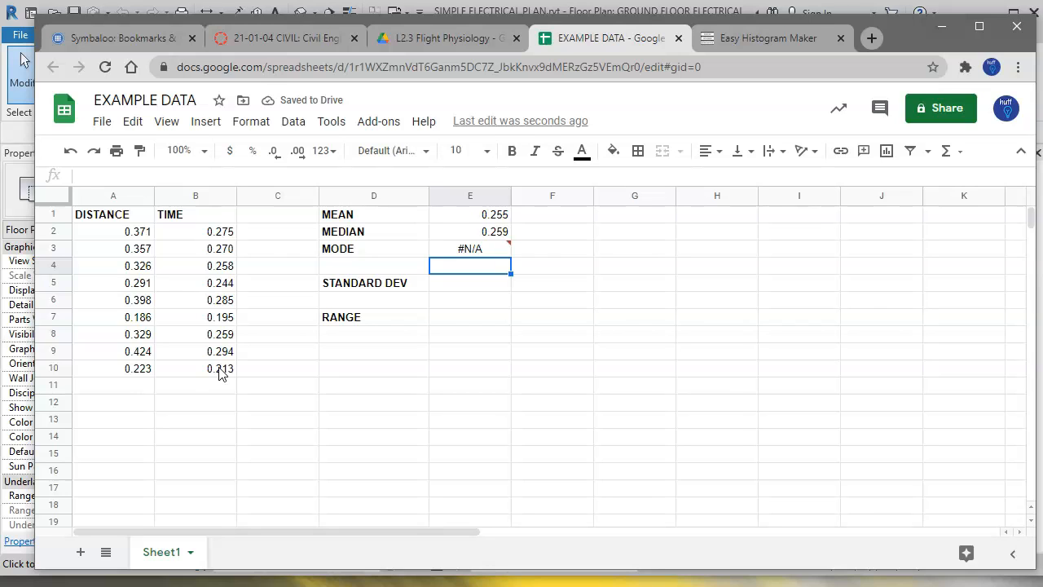
click(469, 284)
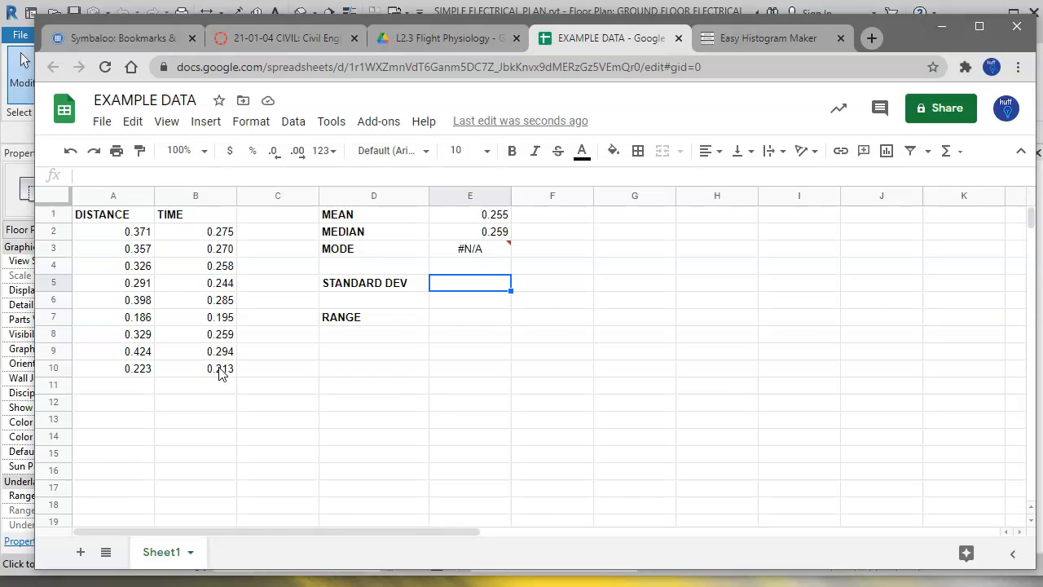
text(=)
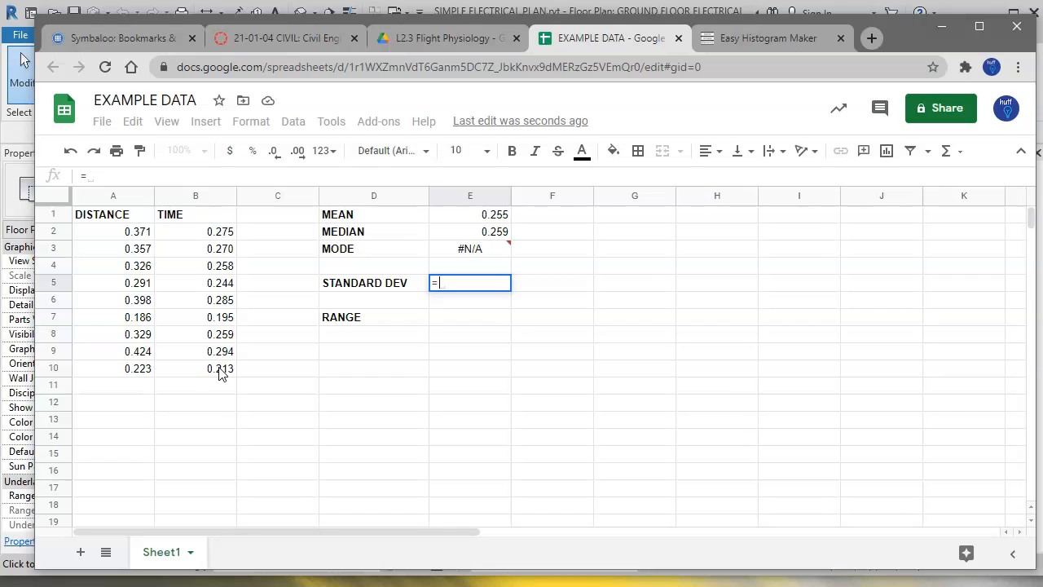
- Enter =stdev(B2:B10) in E5, giving a standard deviation of 0.0583
text(s)
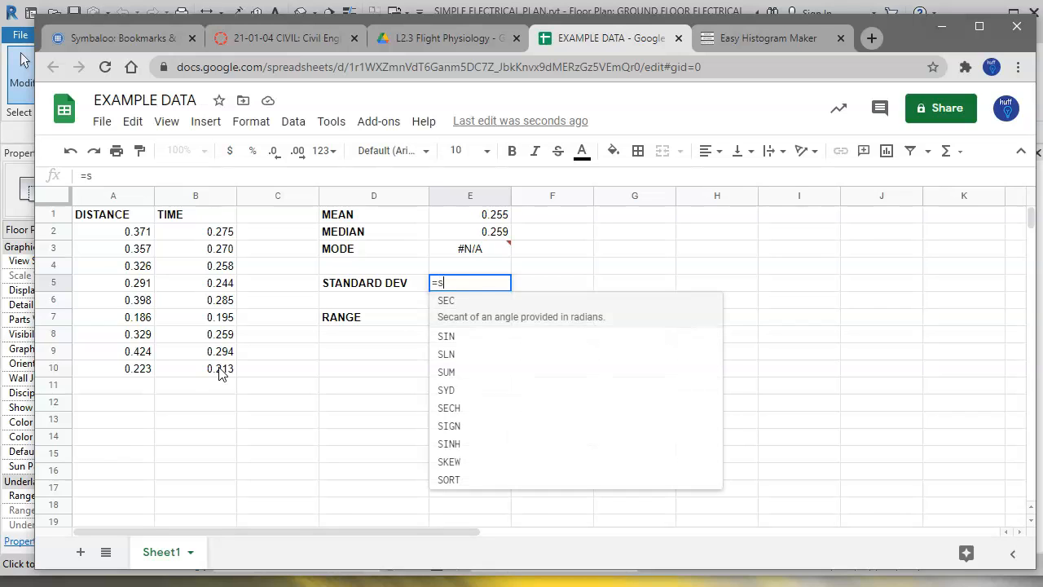
text(tdev()
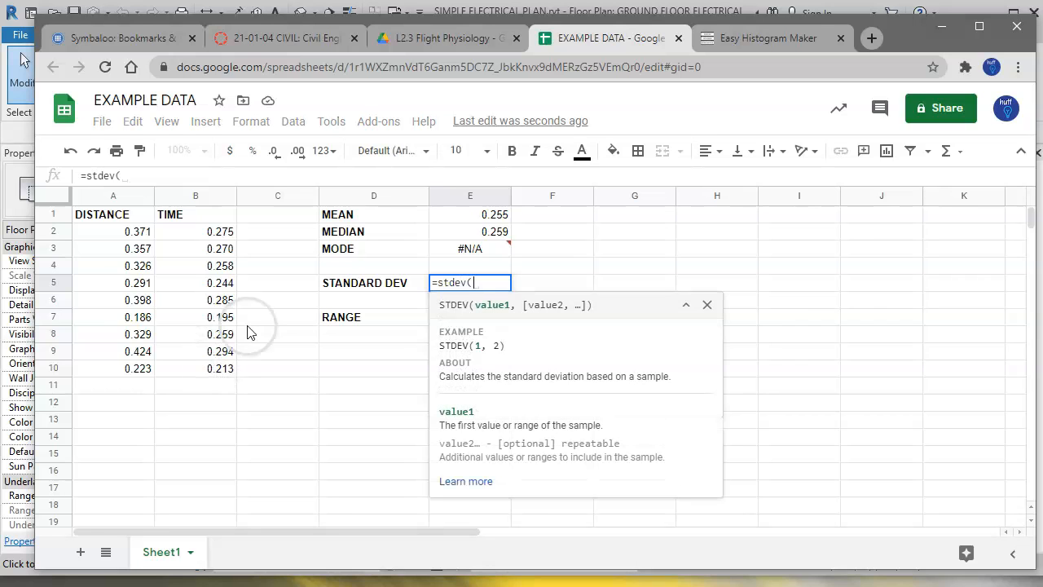
drag(195, 231, 214, 334)
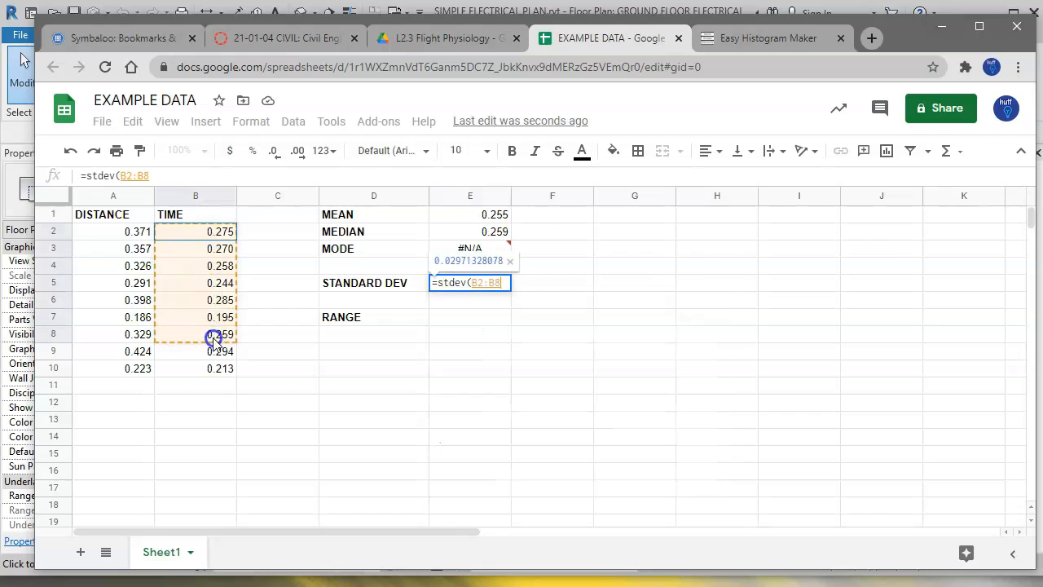
drag(220, 334, 220, 368)
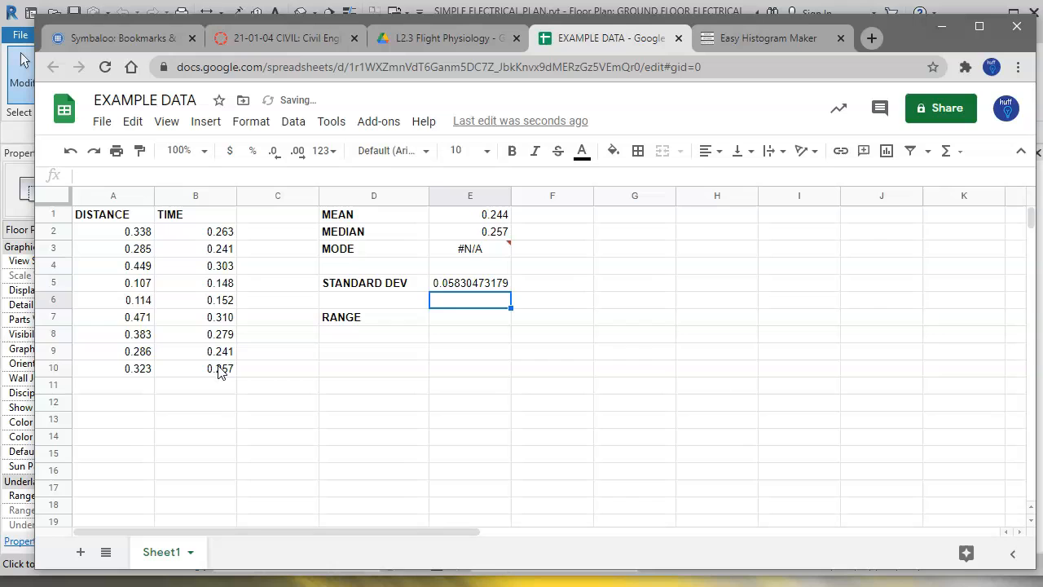
click(470, 283)
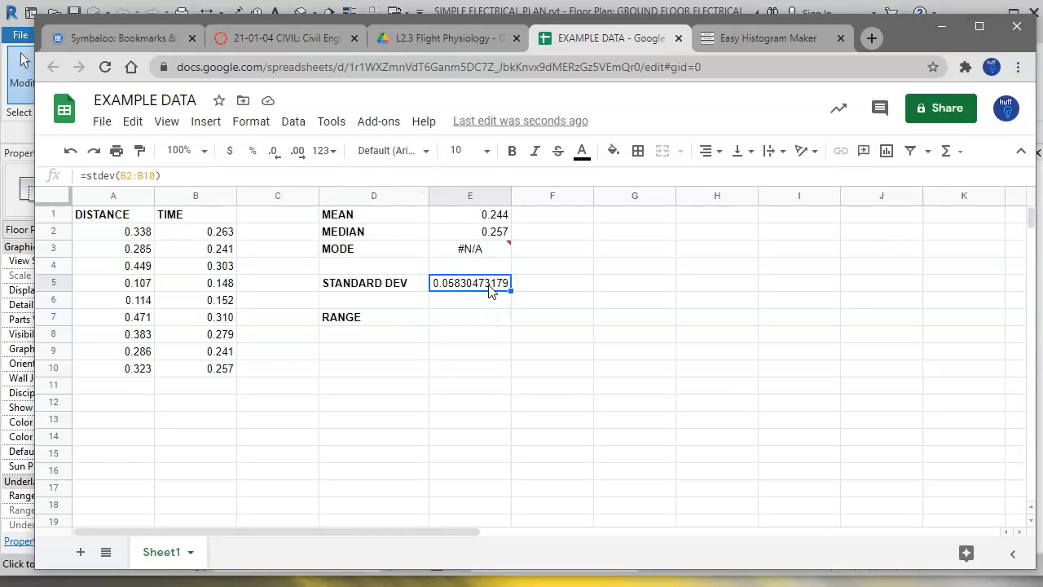
mouse_move(570, 326)
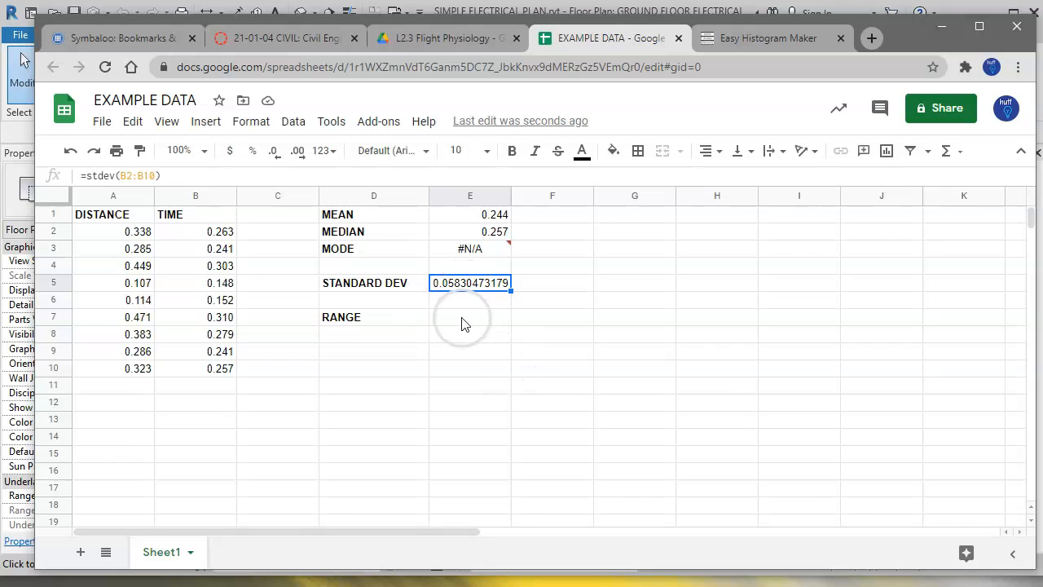
click(469, 317)
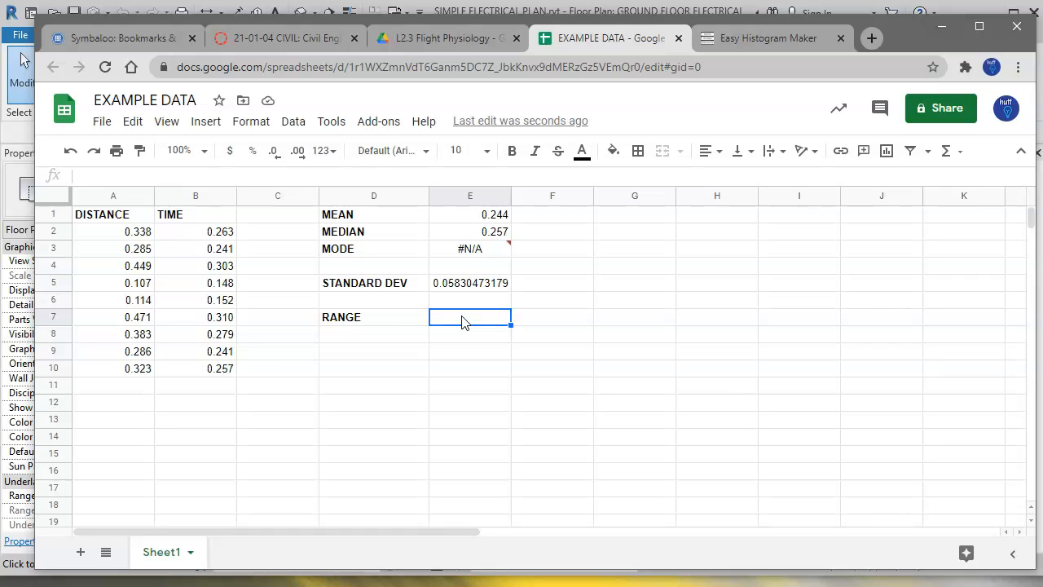
- Enter =max(B2:B10)-min(B2:B10) in E7, giving a RANGE of 0.162
text(=)
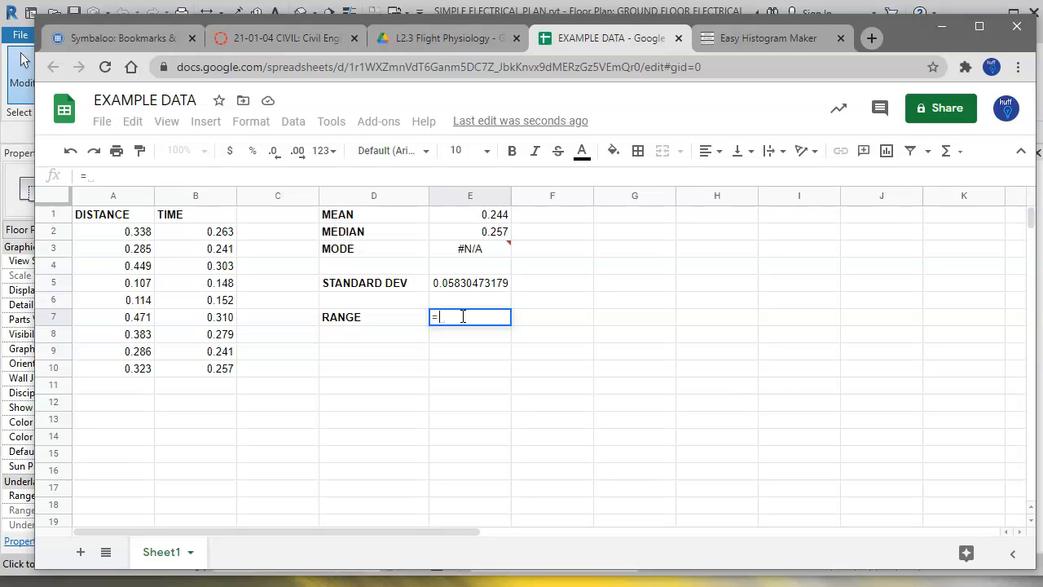
text(max(B2:B10)
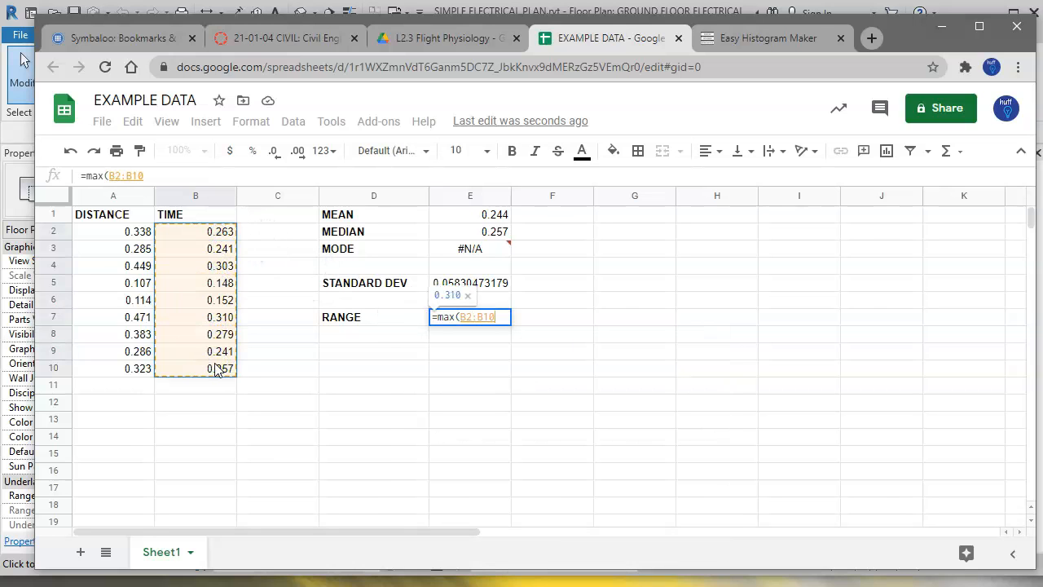
text())
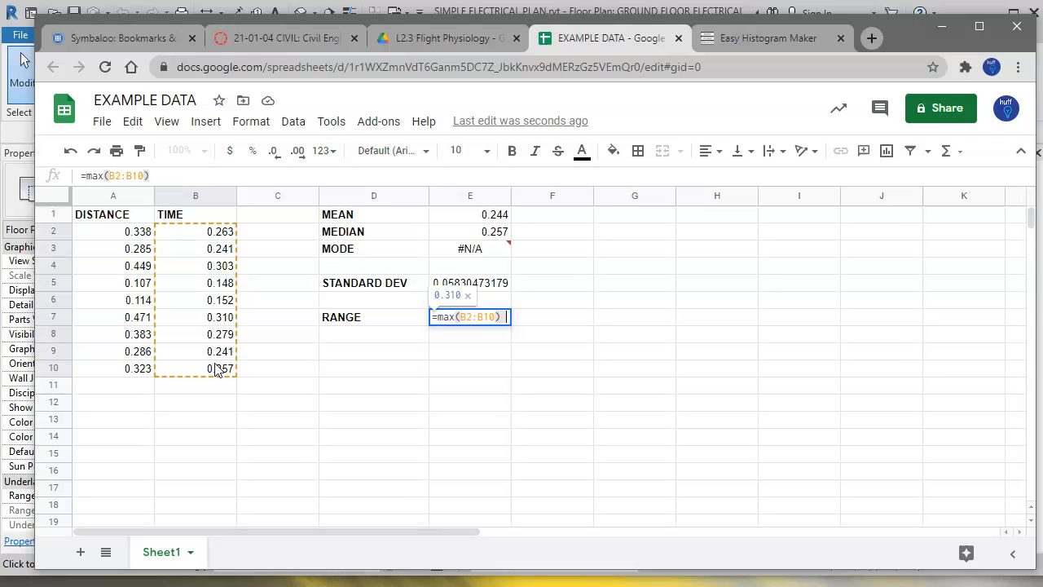
text(- mi)
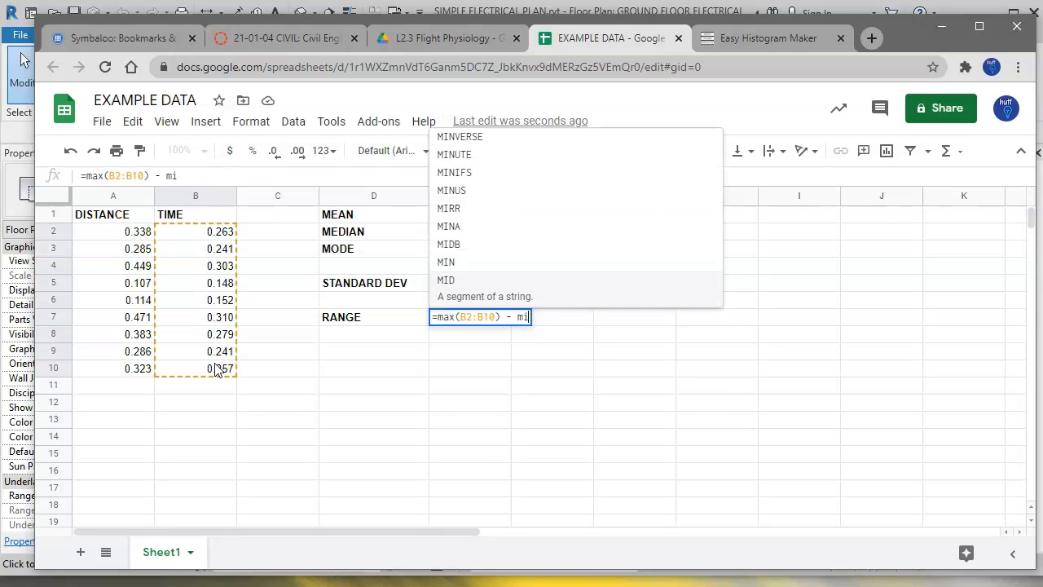
text(n()
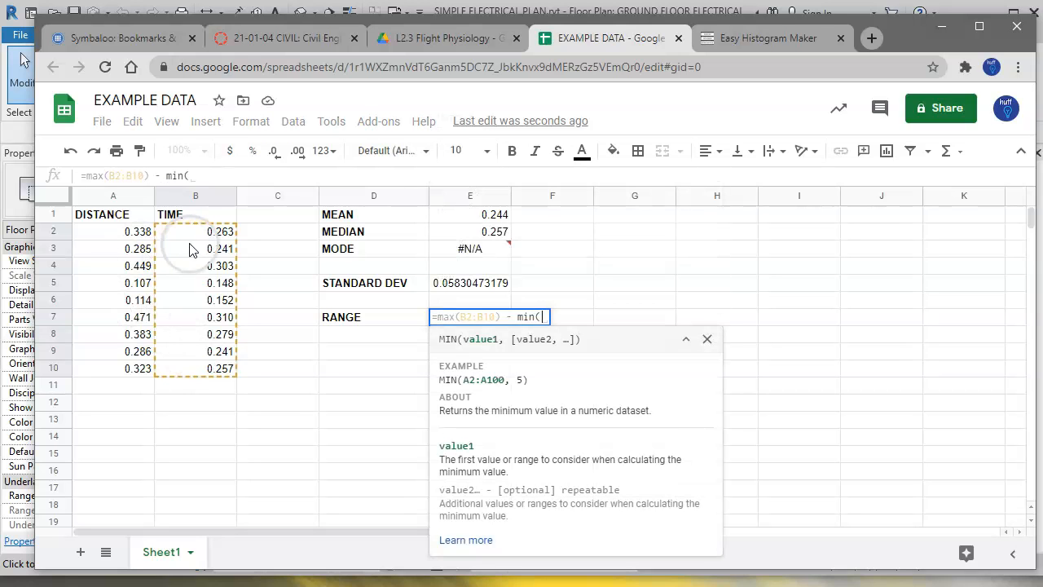
drag(195, 232, 195, 369)
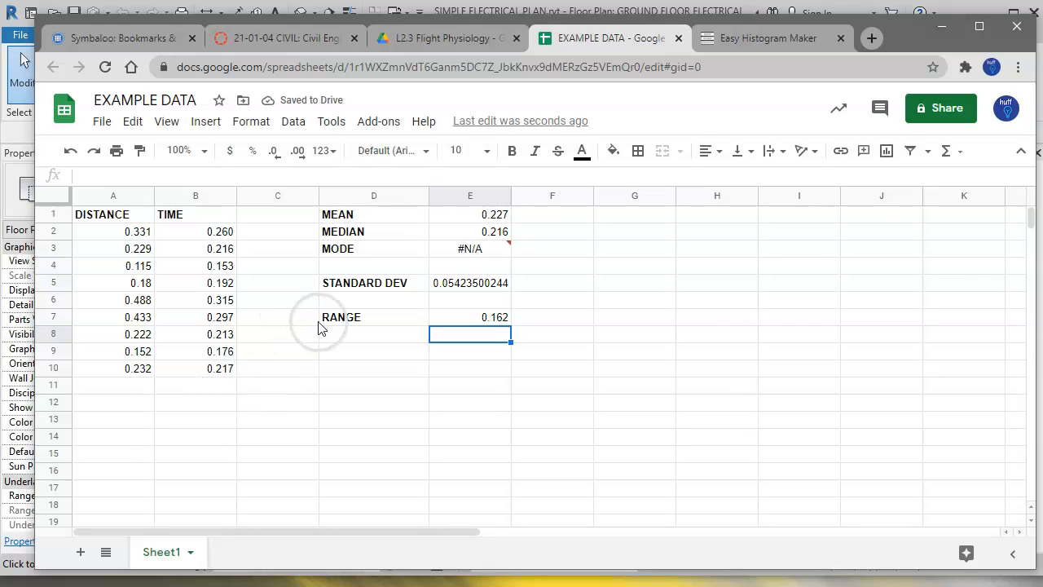
mouse_move(209, 228)
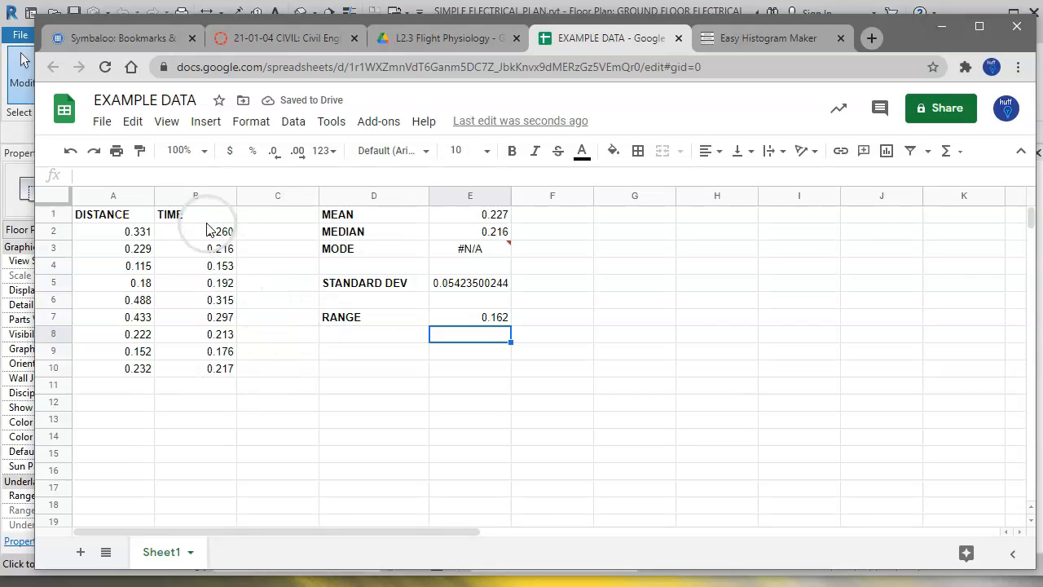
drag(195, 231, 195, 369)
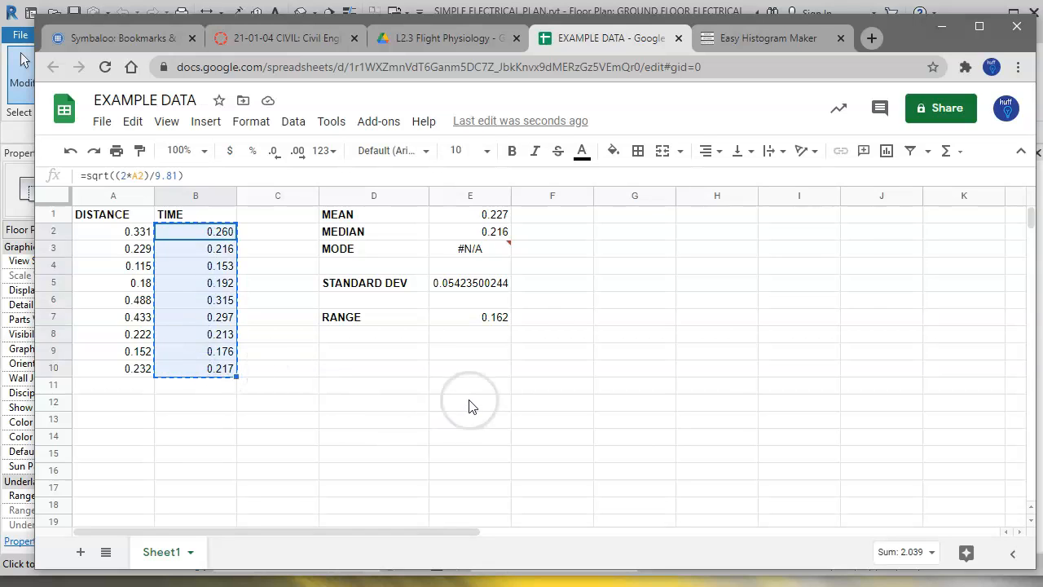
- Copy the TIME values and switch to the Easy Histogram Maker page
click(469, 385)
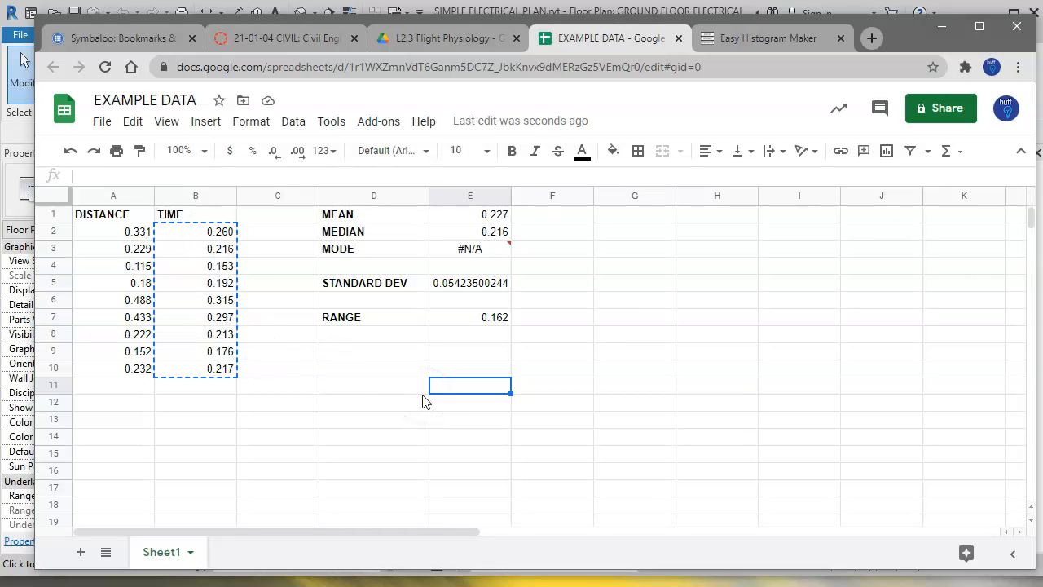
mouse_move(401, 381)
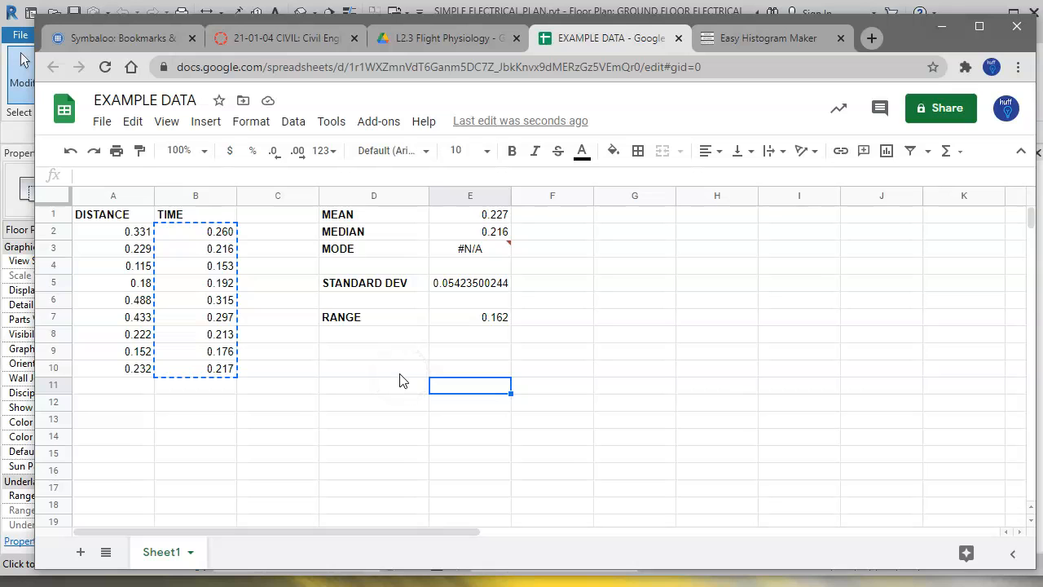
click(758, 39)
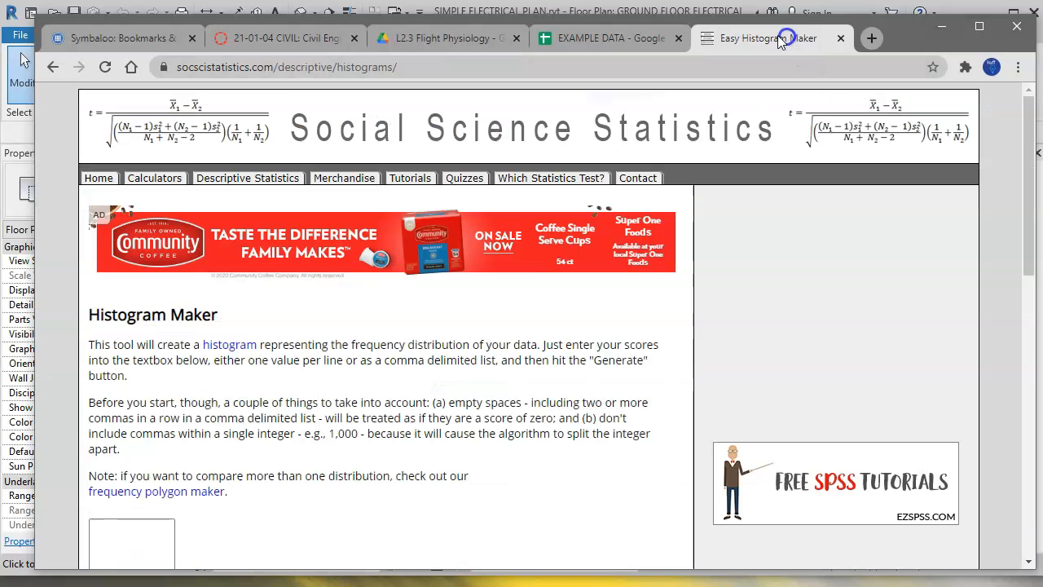
- Paste the nine TIME values into the textbox and generate the histogram
scroll(down, 3)
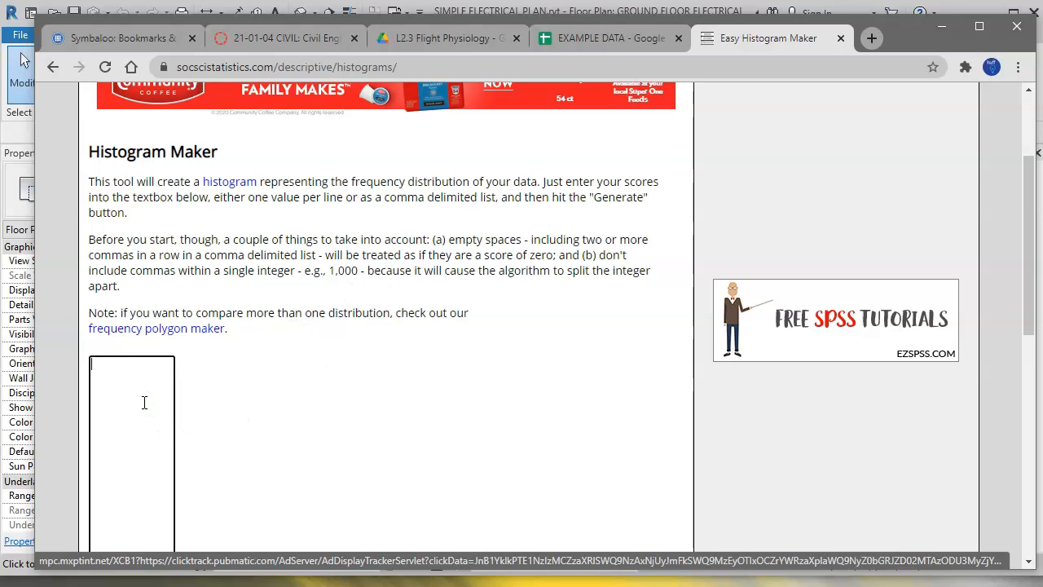
text(0.260)
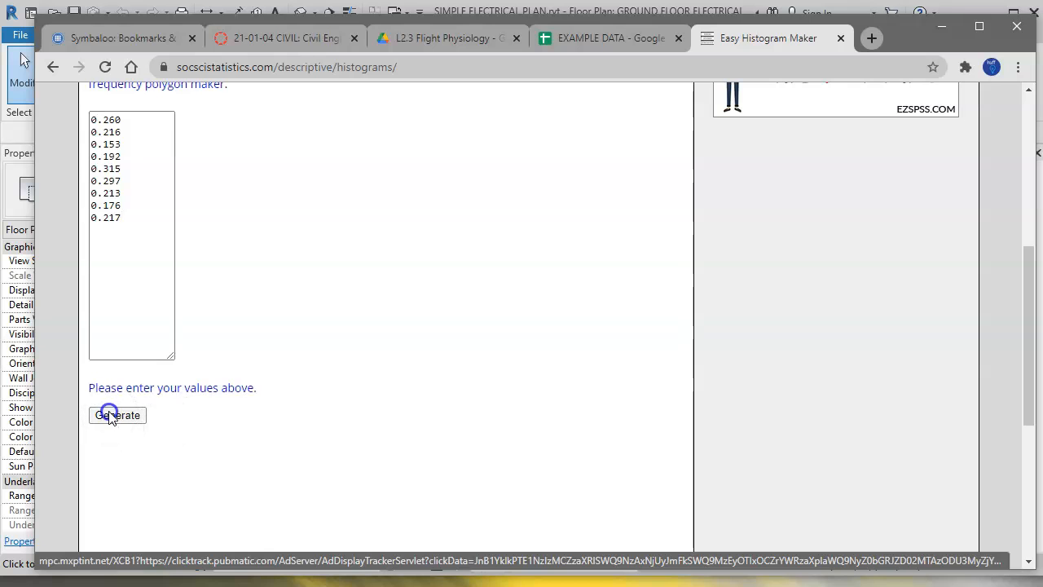
click(118, 416)
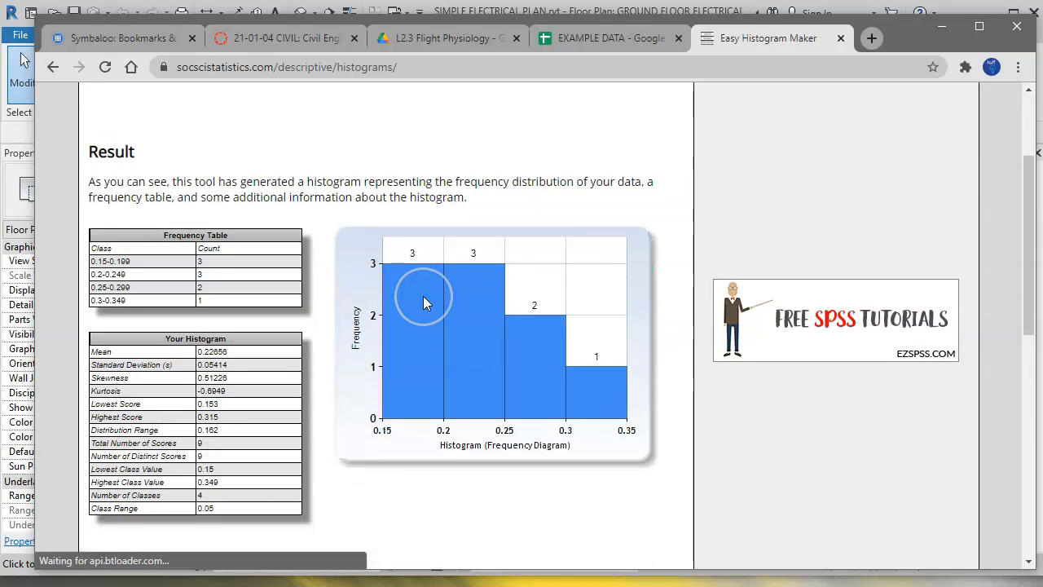
- Set Number of Classes to 6 and rebuild the histogram from 0.15 to 0.33
scroll(down, 3)
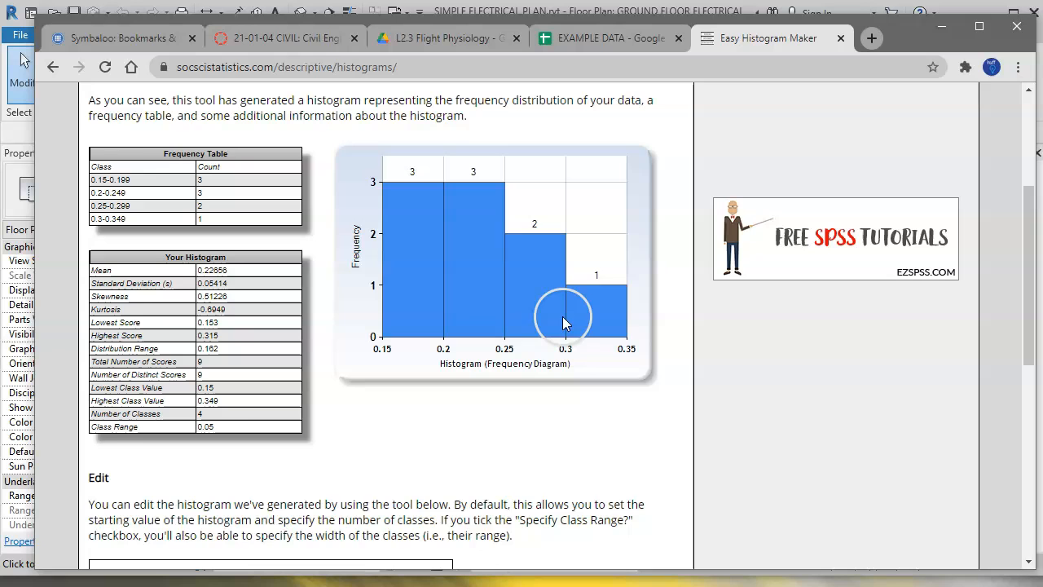
mouse_move(595, 306)
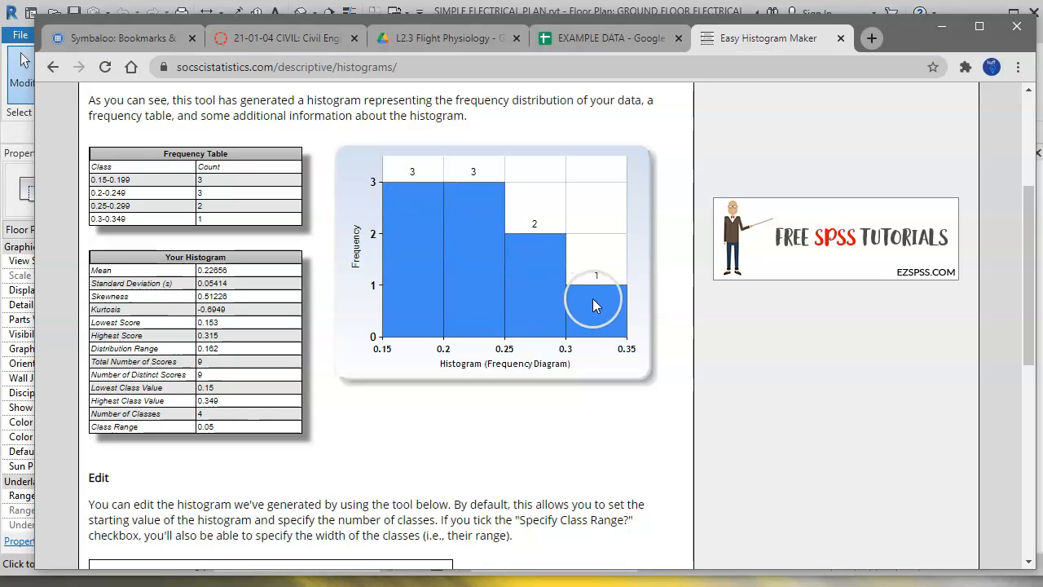
scroll(down, 3)
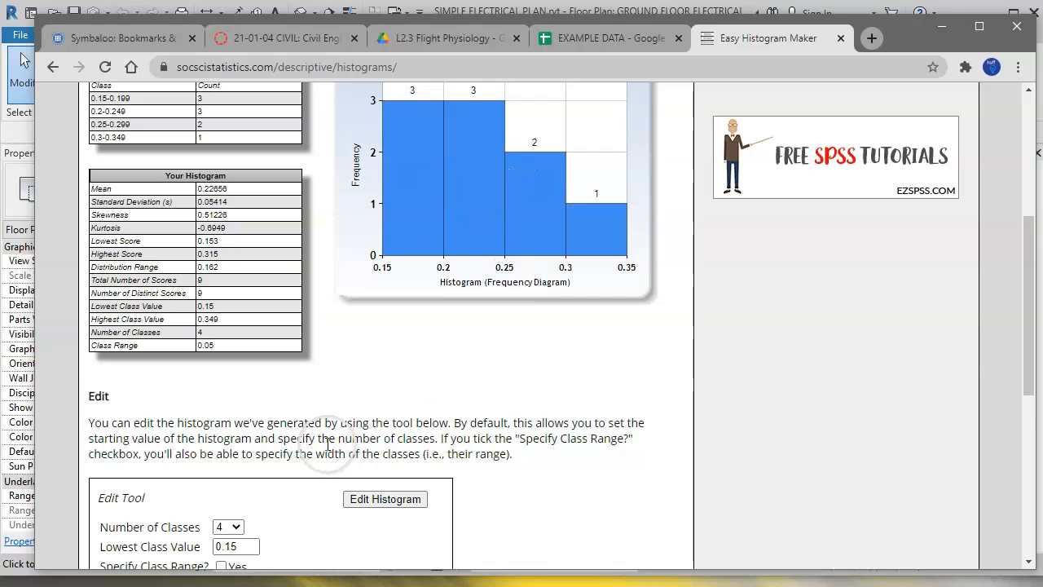
click(238, 443)
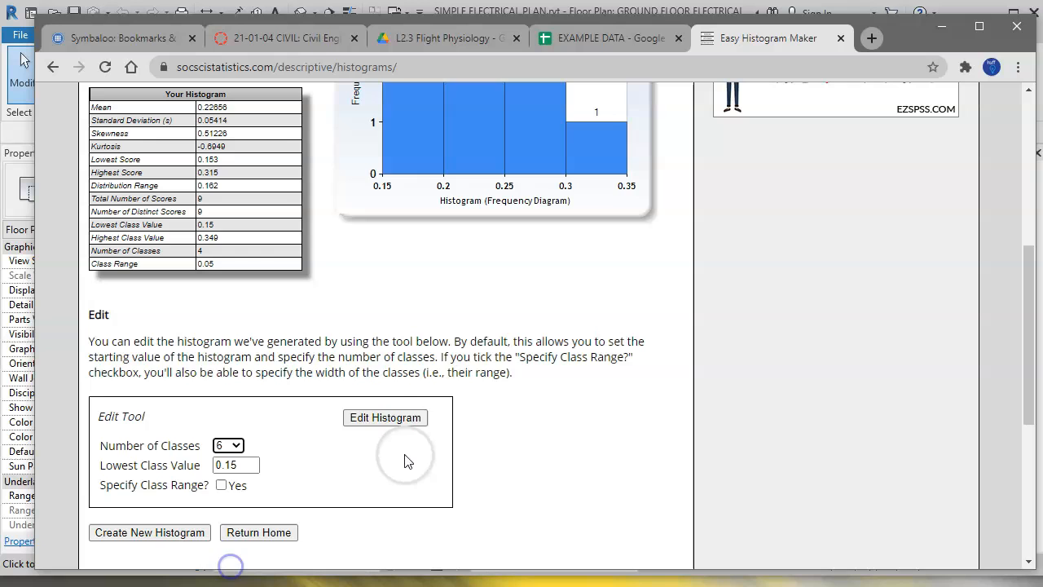
click(385, 417)
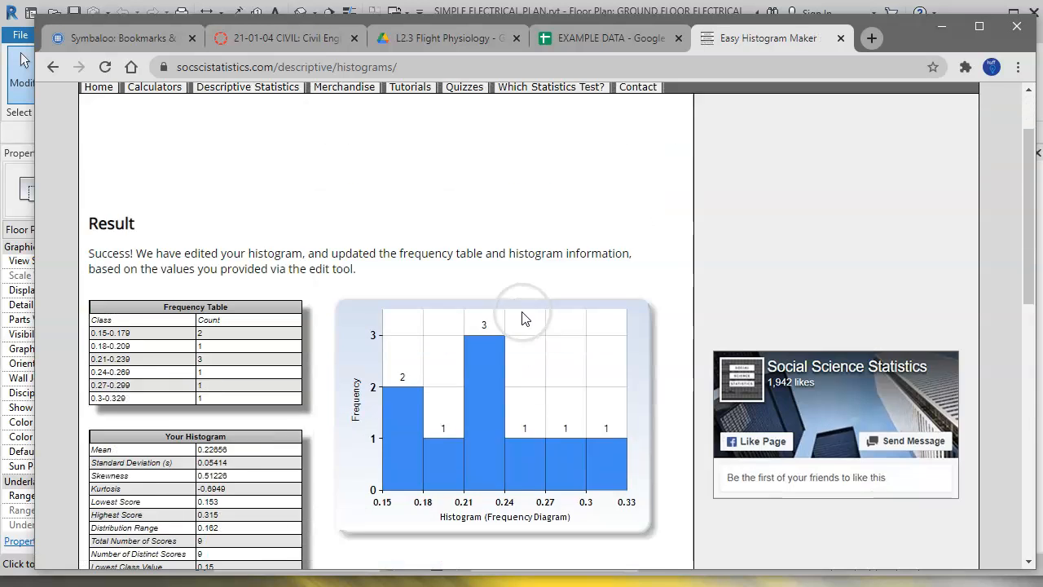
- Set Number of Classes to 3 and rebuild the histogram, giving counts 6, 1 and 2
scroll(down, 3)
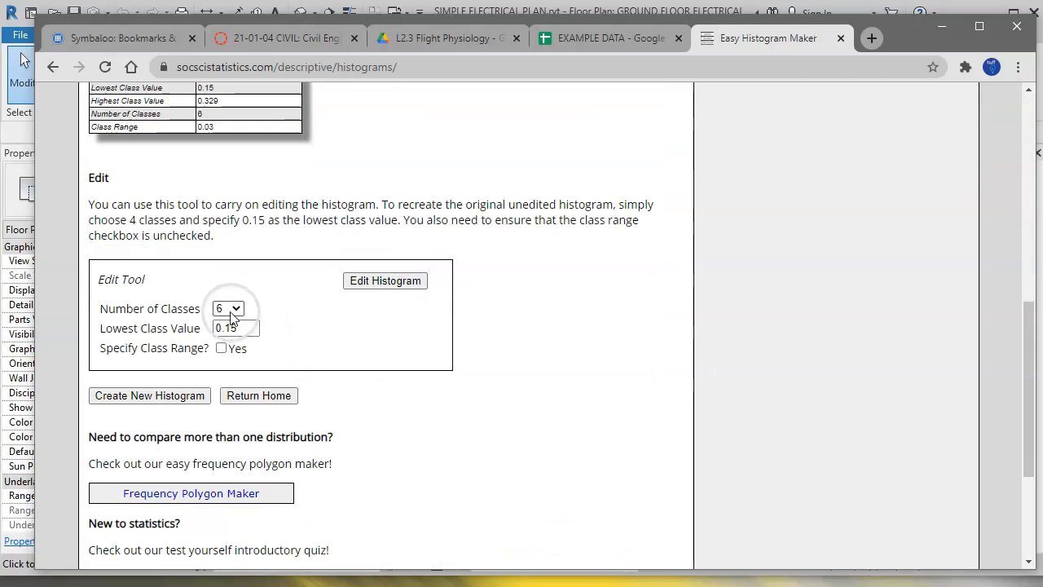
click(228, 308)
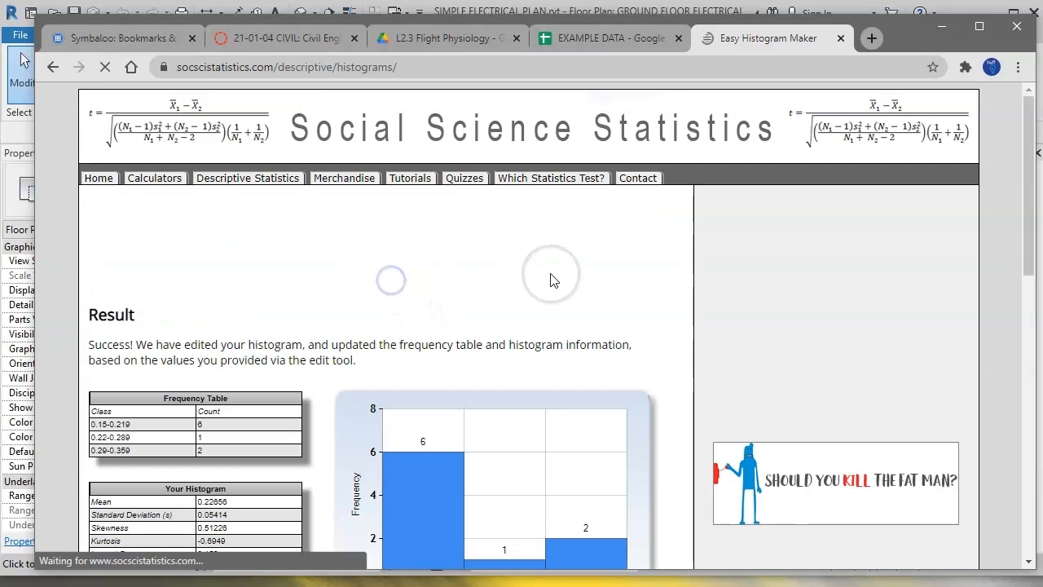
scroll(down, 3)
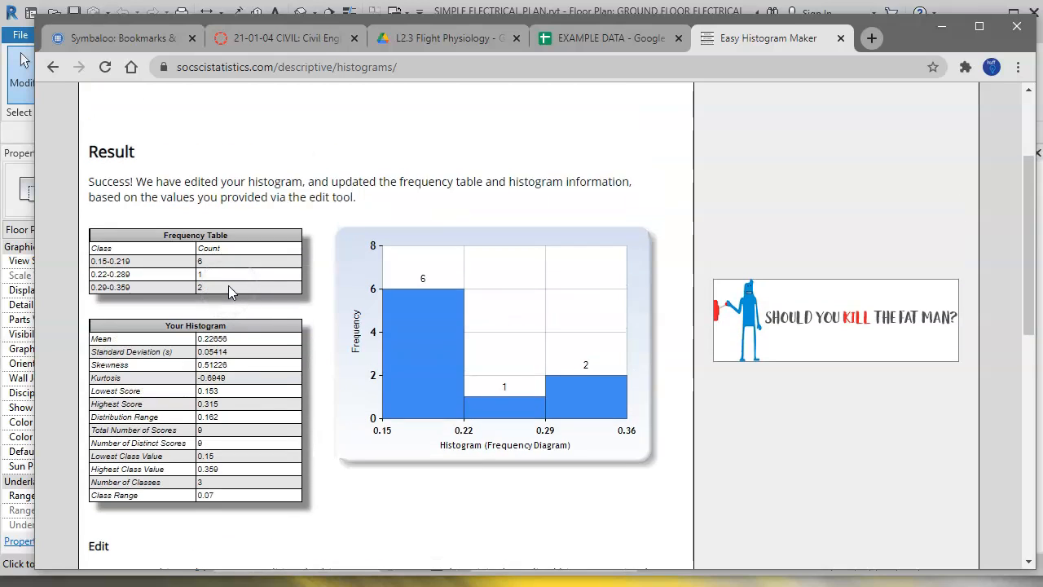
scroll(down, 3)
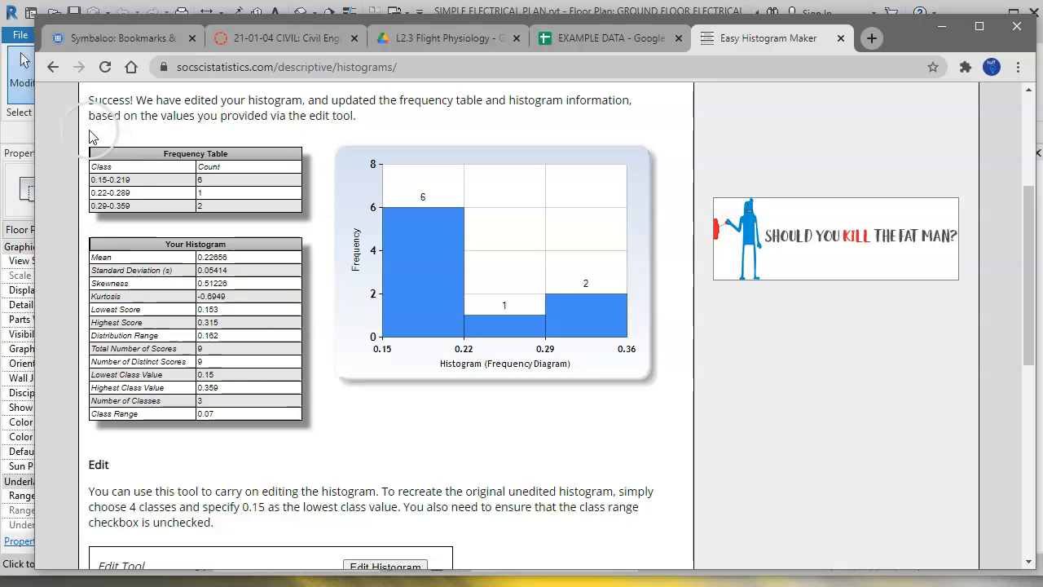
mouse_move(283, 443)
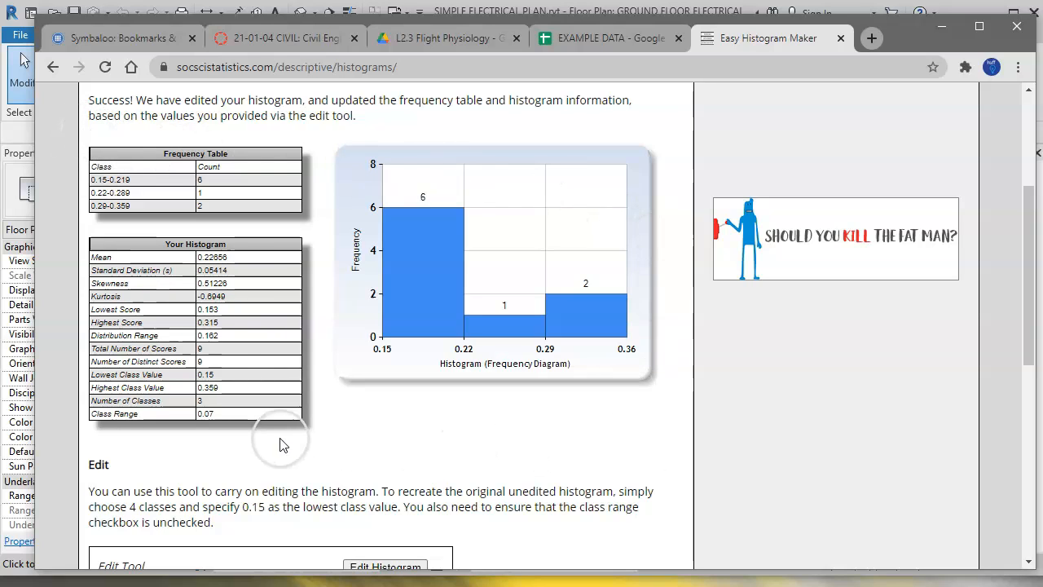
mouse_move(189, 390)
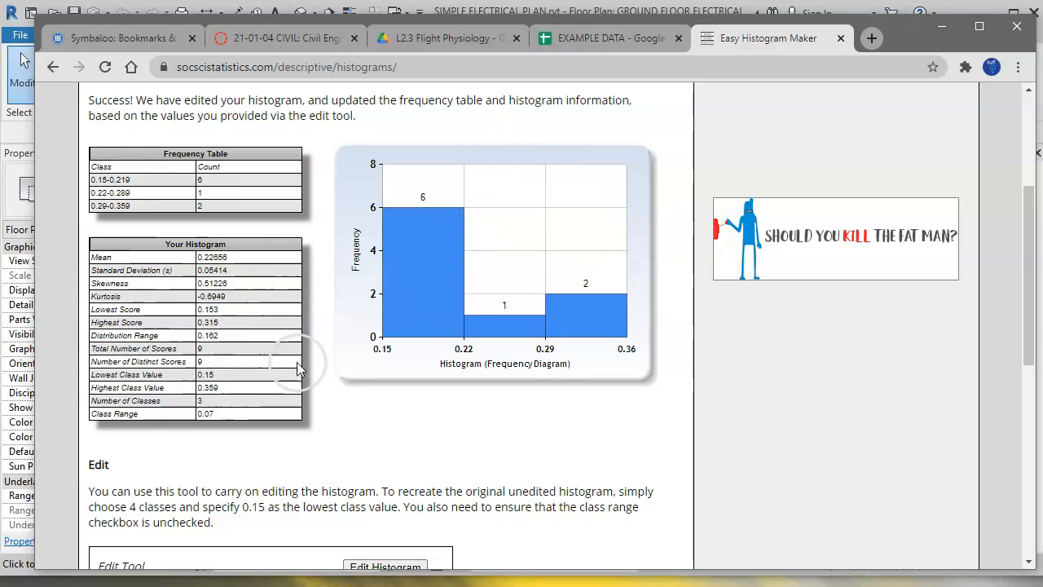
scroll(down, 3)
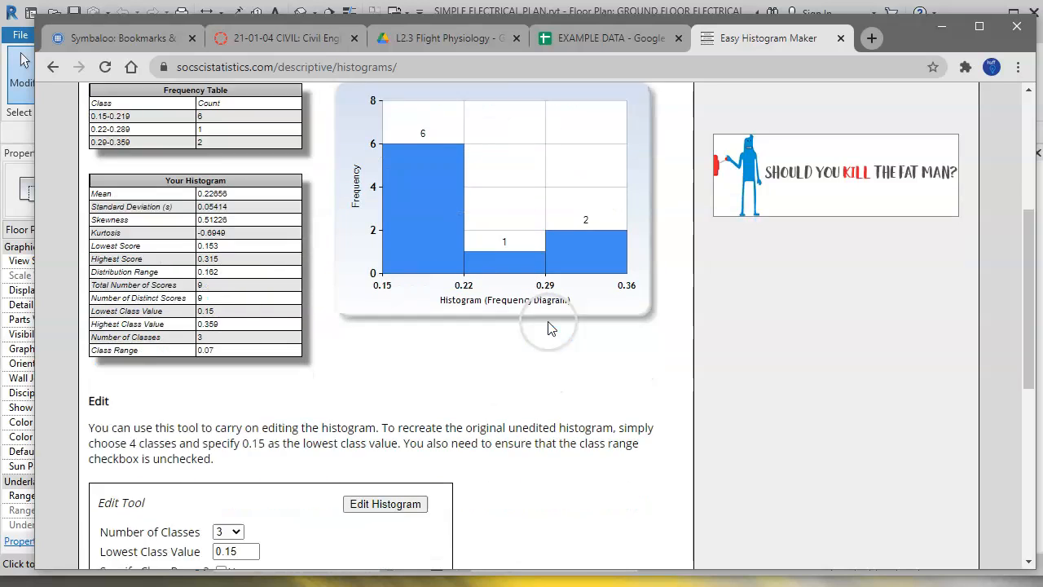
scroll(down, 3)
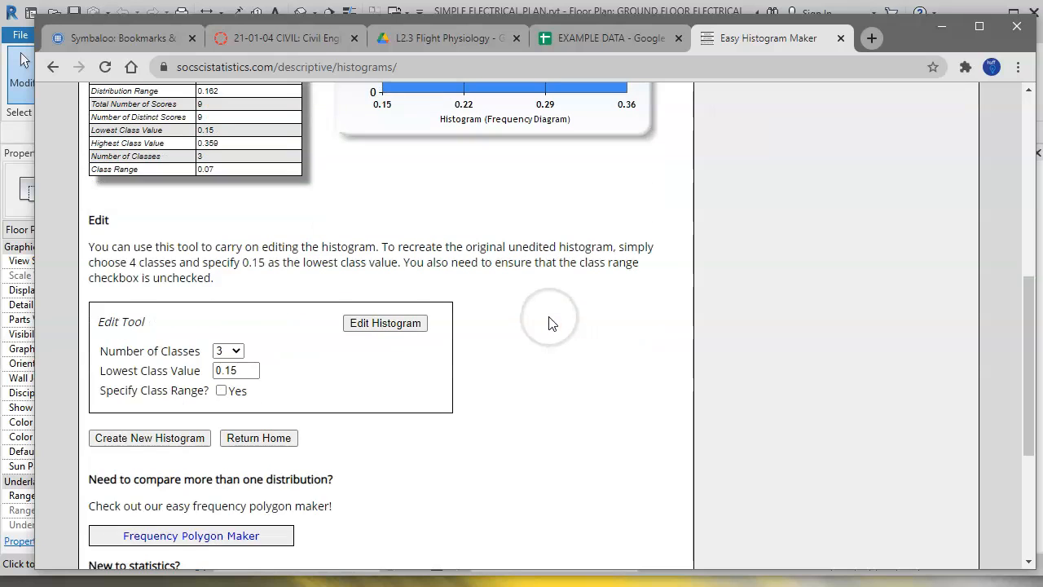
click(385, 323)
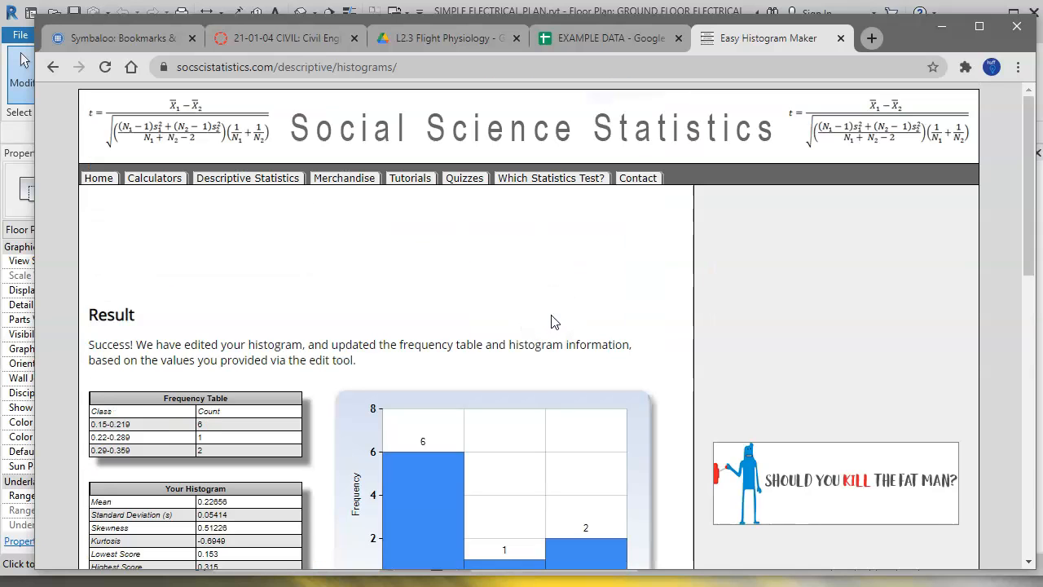
click(423, 67)
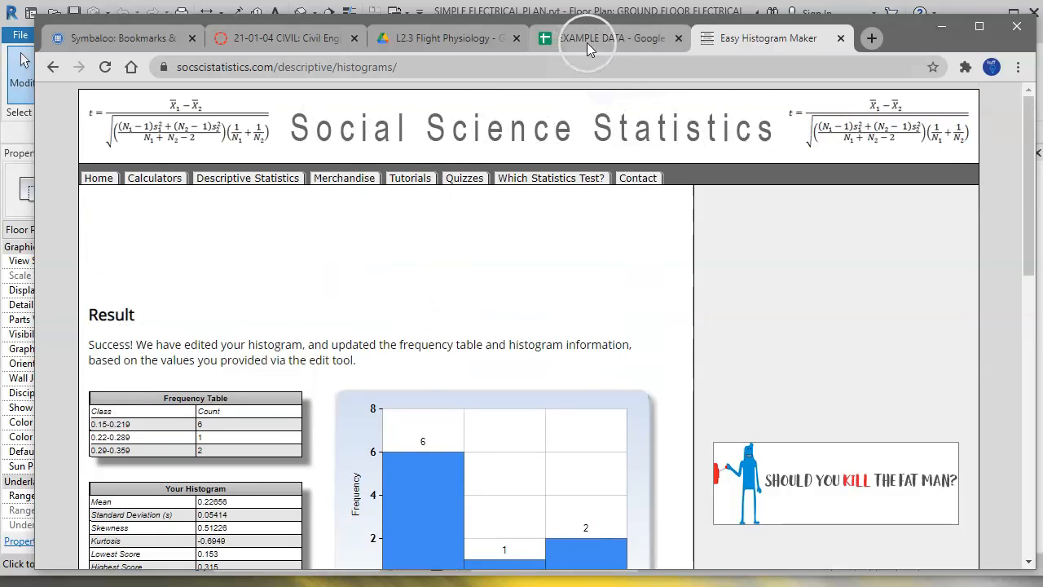
- Switch back to the EXAMPLE DATA spreadsheet and select an empty cell below the statistics
click(606, 37)
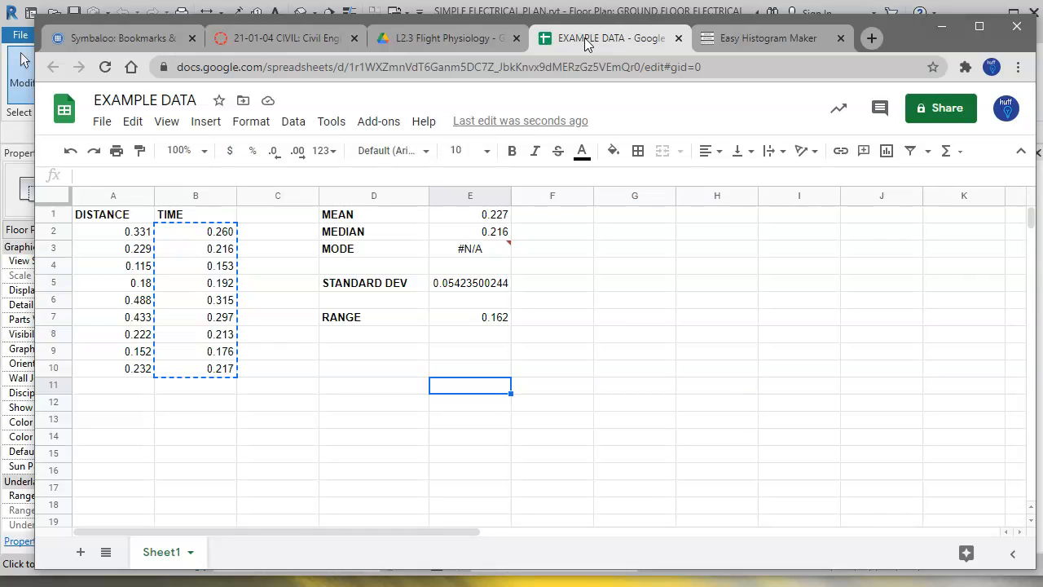
mouse_move(590, 49)
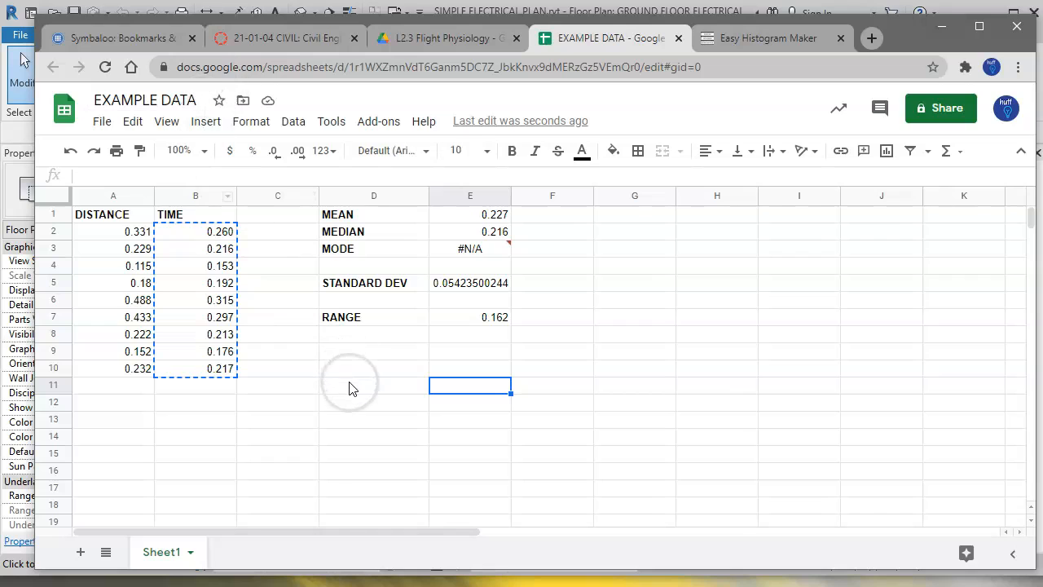
click(373, 385)
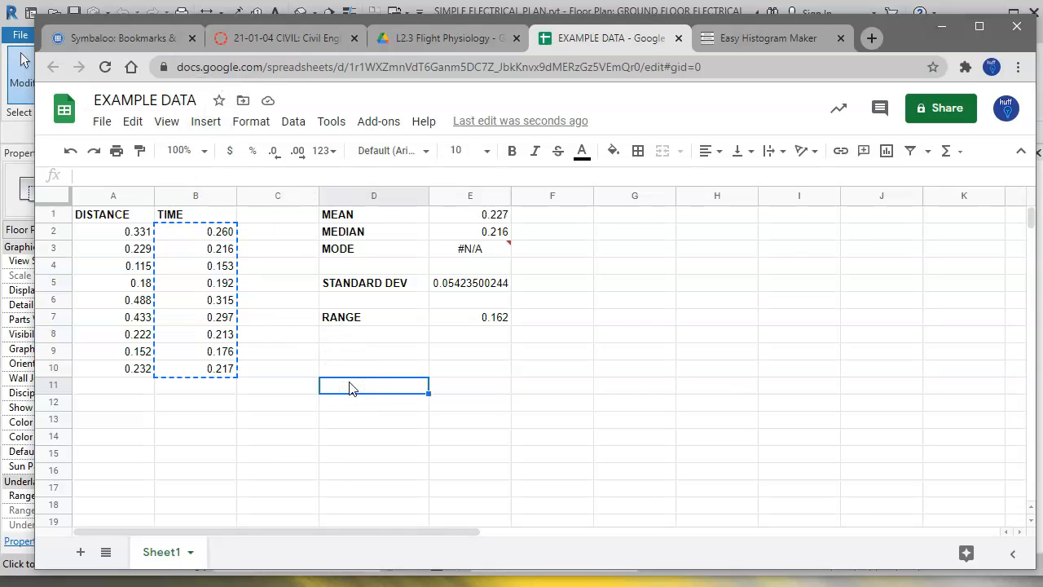